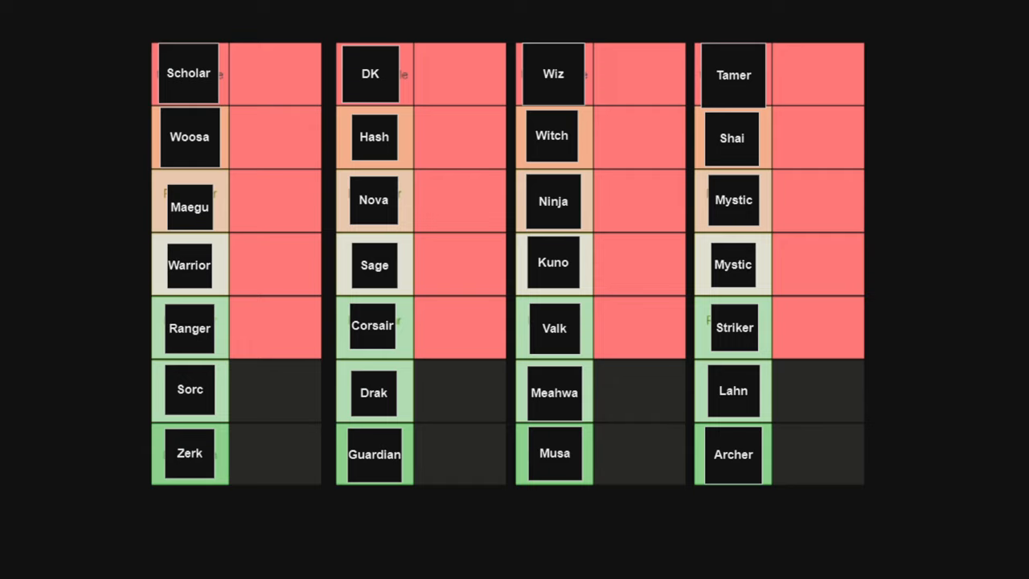
pyautogui.moveTo(34, 114)
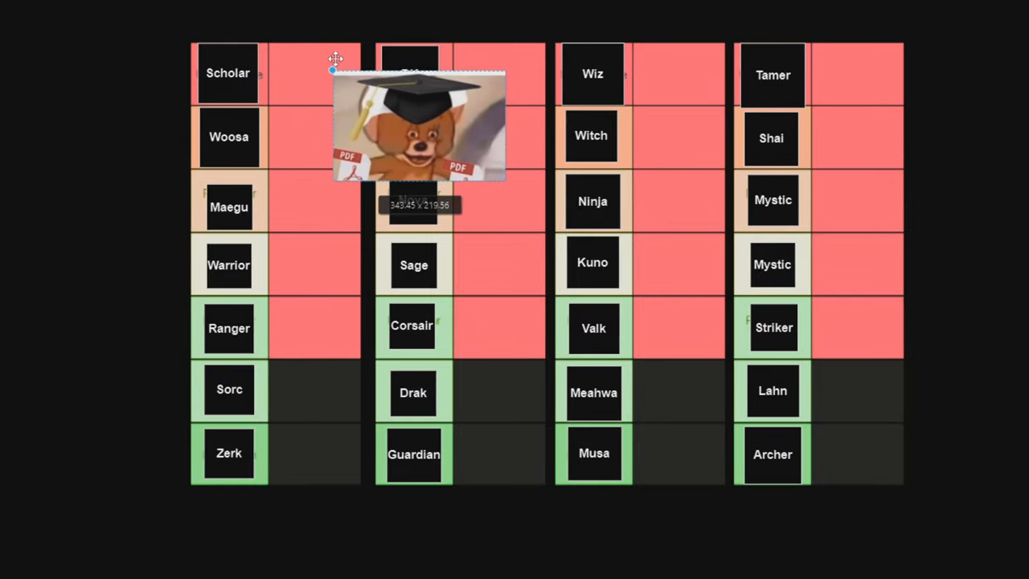
# - Drag the graduation-cap bear image into the empty cell right of Scholar
pyautogui.moveTo(418, 129); pyautogui.dragTo(330, 72)
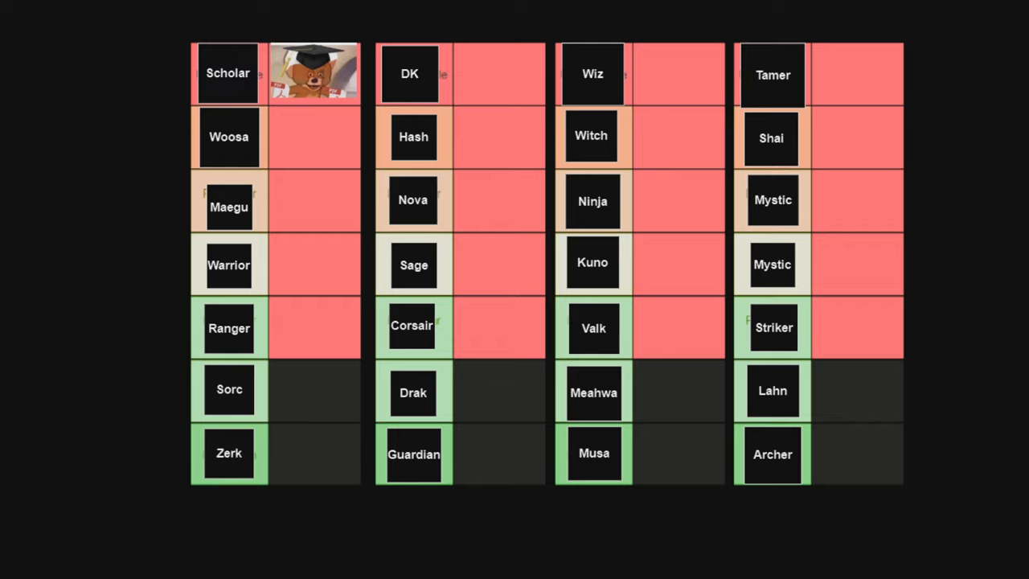
pyautogui.moveTo(40, 189)
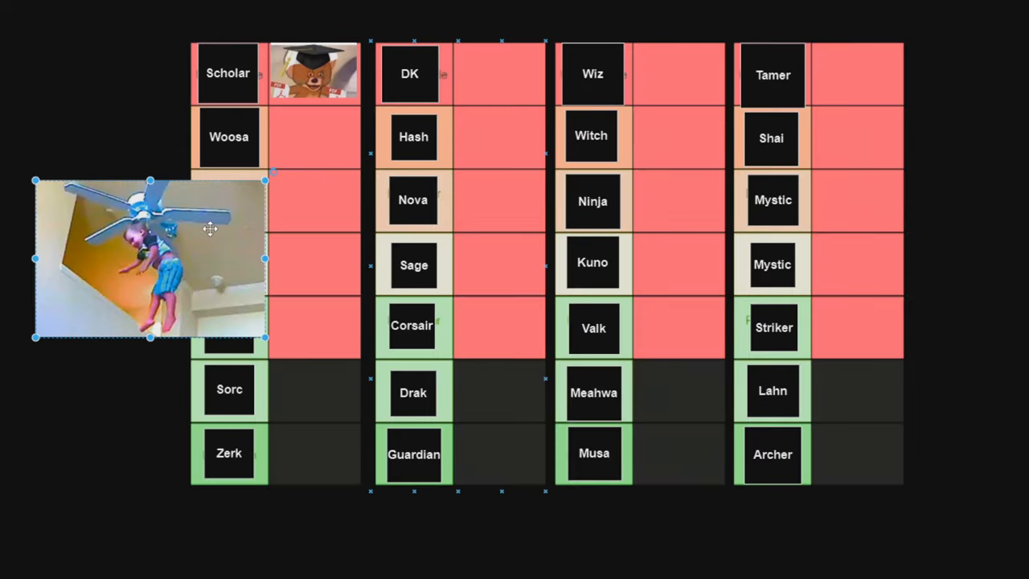
# - Move the ceiling-fan child photo into the cell right of the Woosa tile
pyautogui.moveTo(149, 257); pyautogui.dragTo(117, 153)
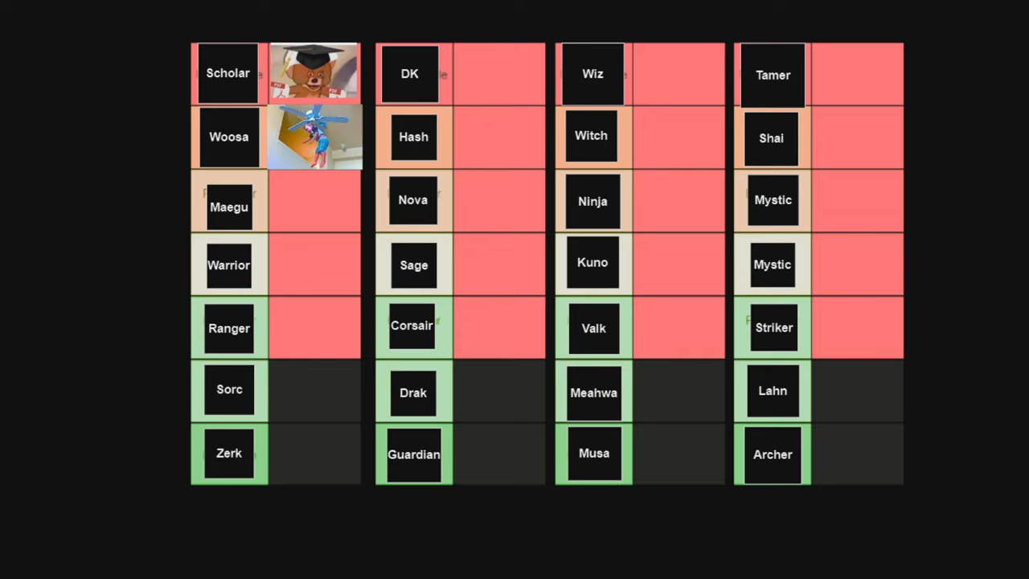
pyautogui.moveTo(64, 105)
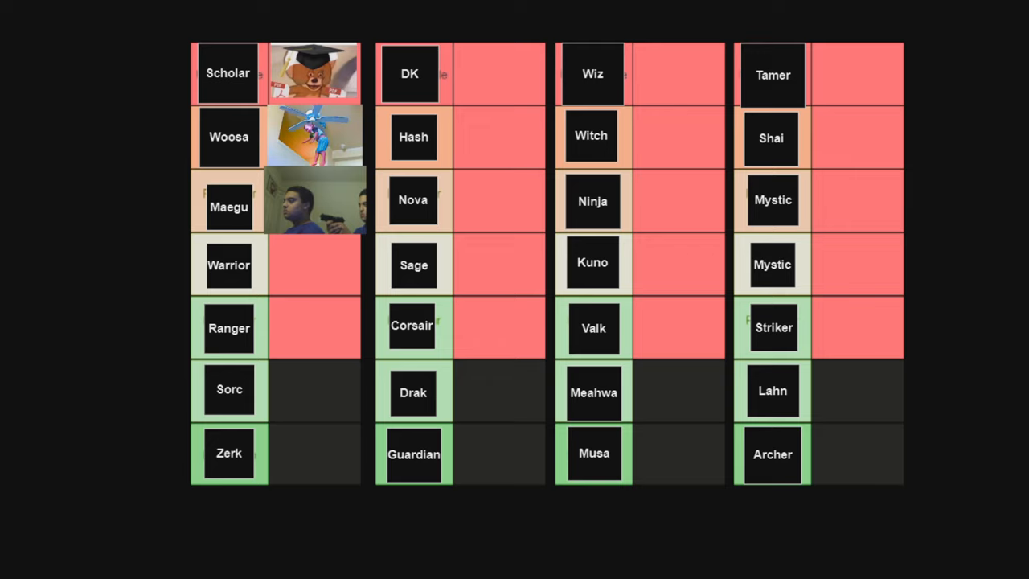
pyautogui.moveTo(80, 169)
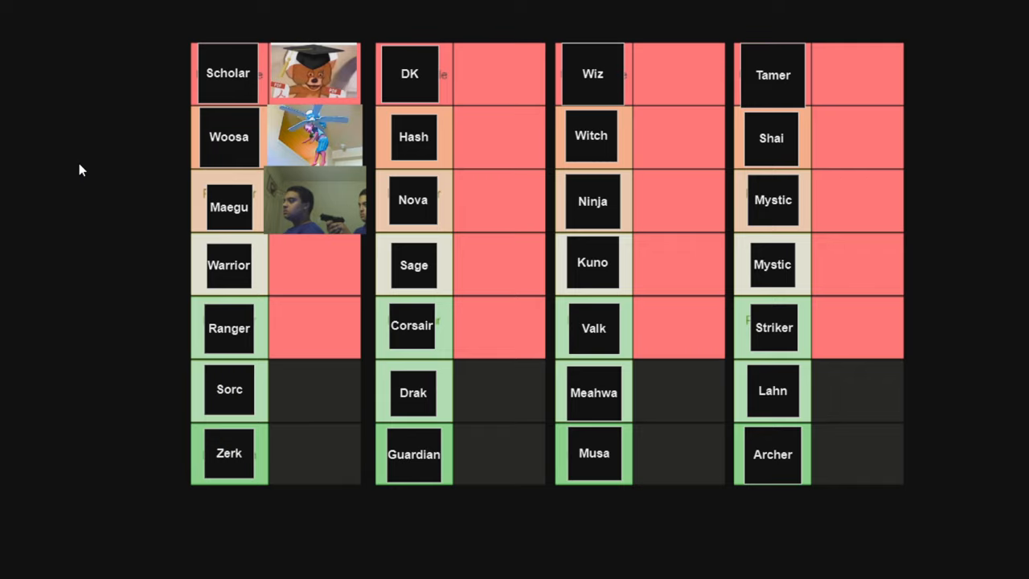
pyautogui.moveTo(103, 152)
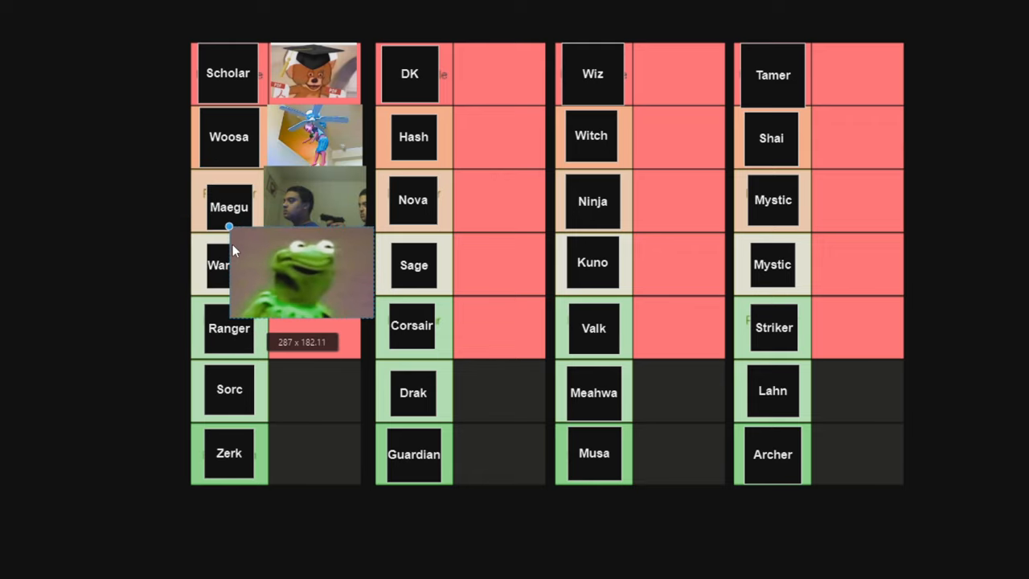
# - Shrink the shocked Kermit image to cell size and place it beside Warrior
pyautogui.moveTo(301, 269); pyautogui.dragTo(318, 281)
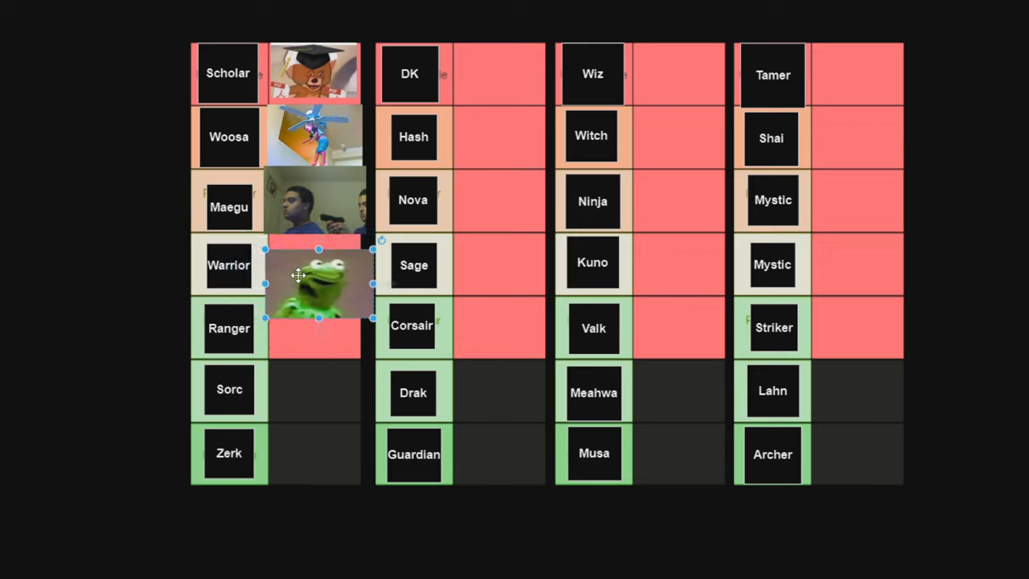
pyautogui.moveTo(319, 284); pyautogui.dragTo(319, 265)
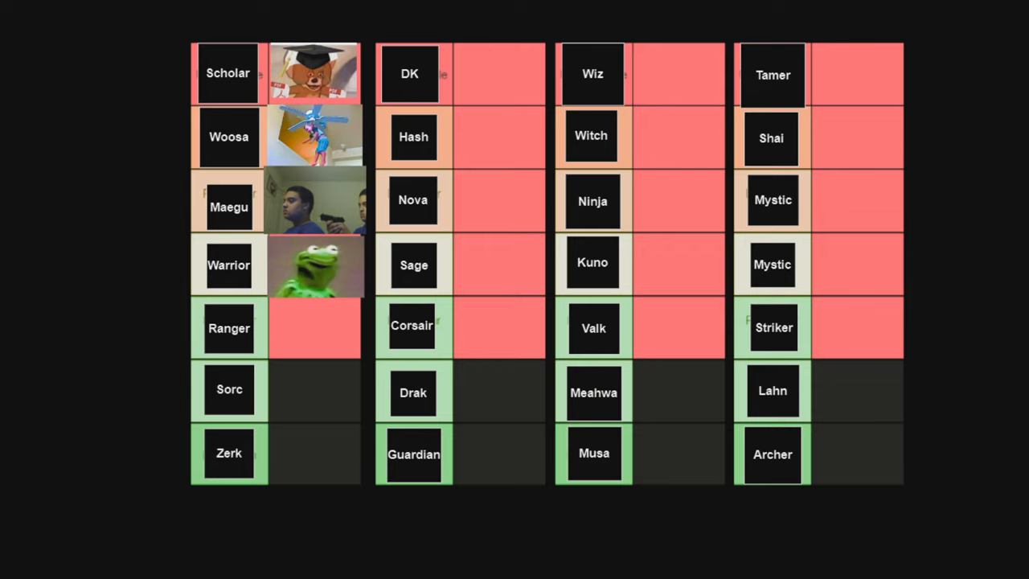
pyautogui.moveTo(133, 279)
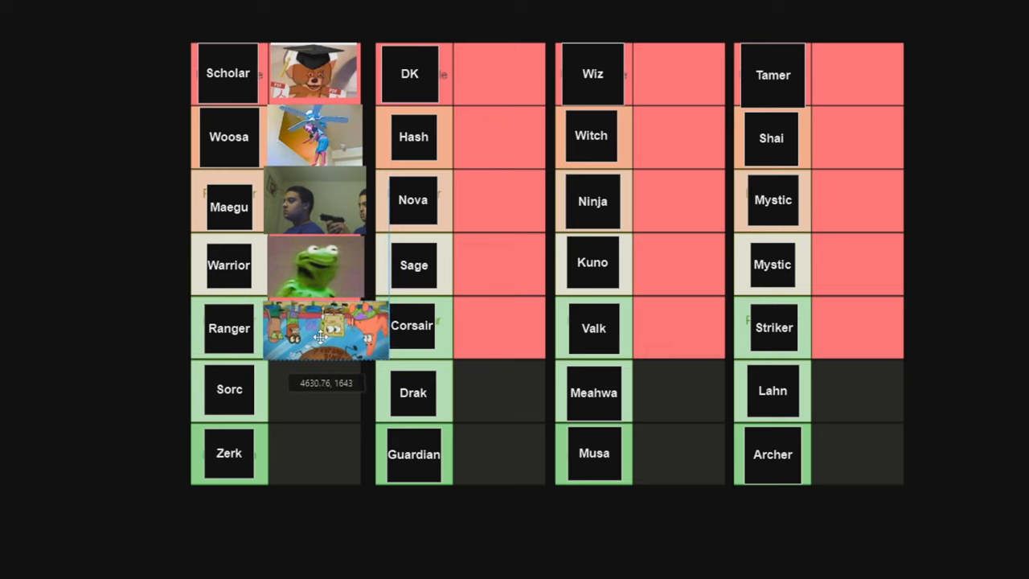
# - Drop the crowded SpongeBob cartoon into the cell right of Ranger
pyautogui.click(321, 329)
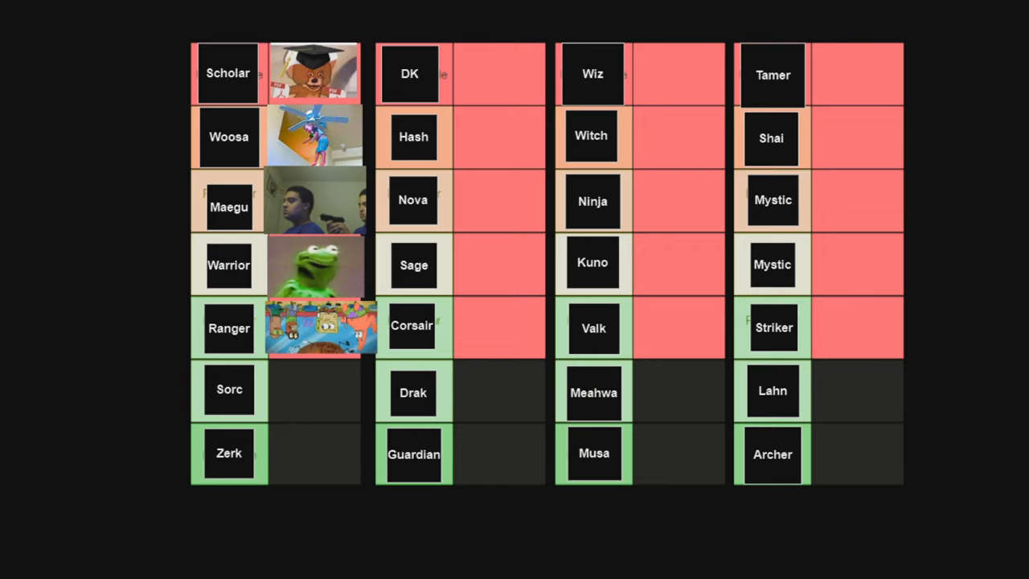
pyautogui.moveTo(56, 240)
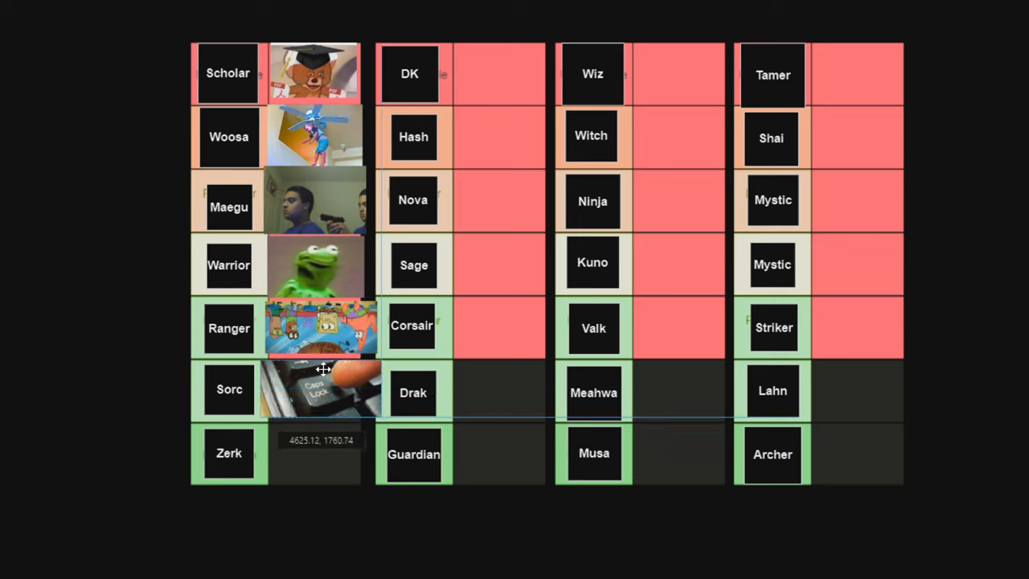
# - Drop the Caps Lock keyboard photo into the cell right of Sorc
pyautogui.click(320, 390)
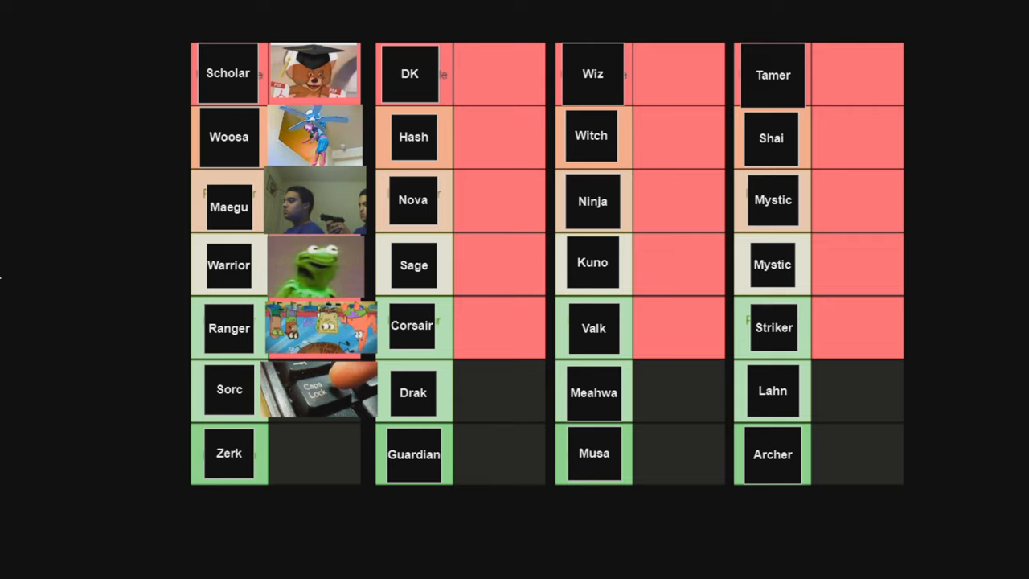
pyautogui.moveTo(71, 393)
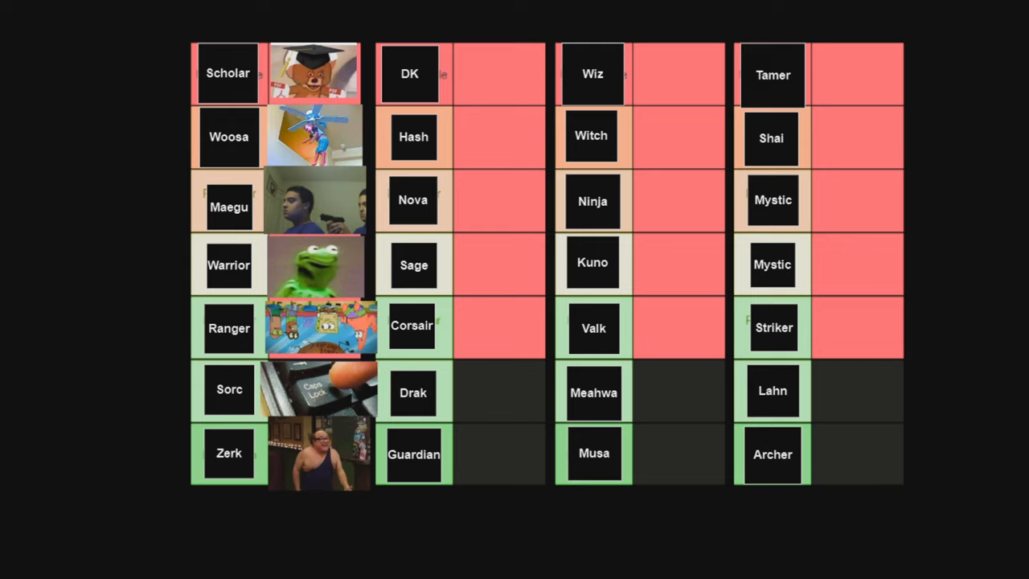
pyautogui.moveTo(126, 158)
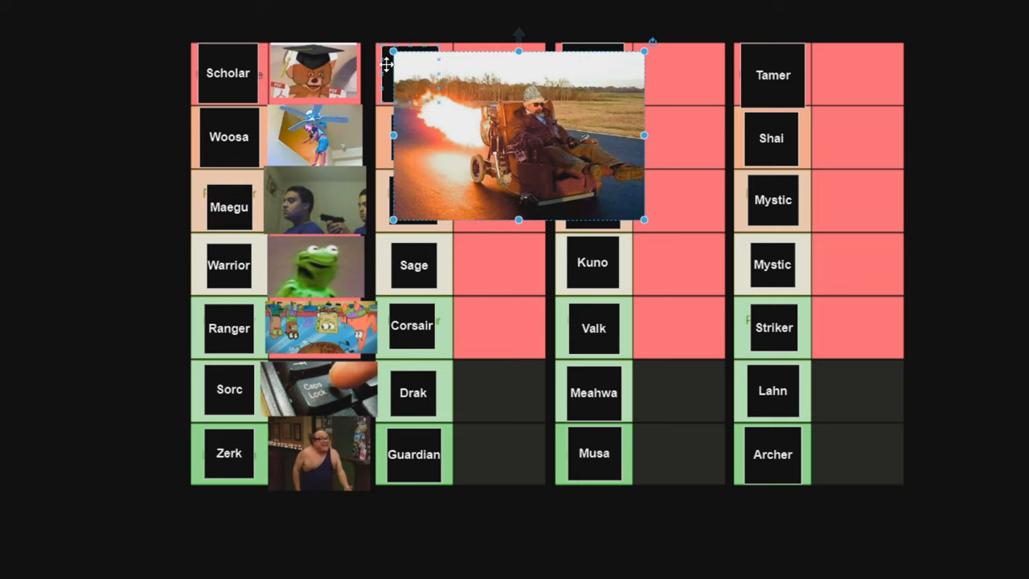
# - Drag the rocket-powered armchair photo toward the DK cell in the second column
pyautogui.moveTo(519, 135); pyautogui.dragTo(579, 177)
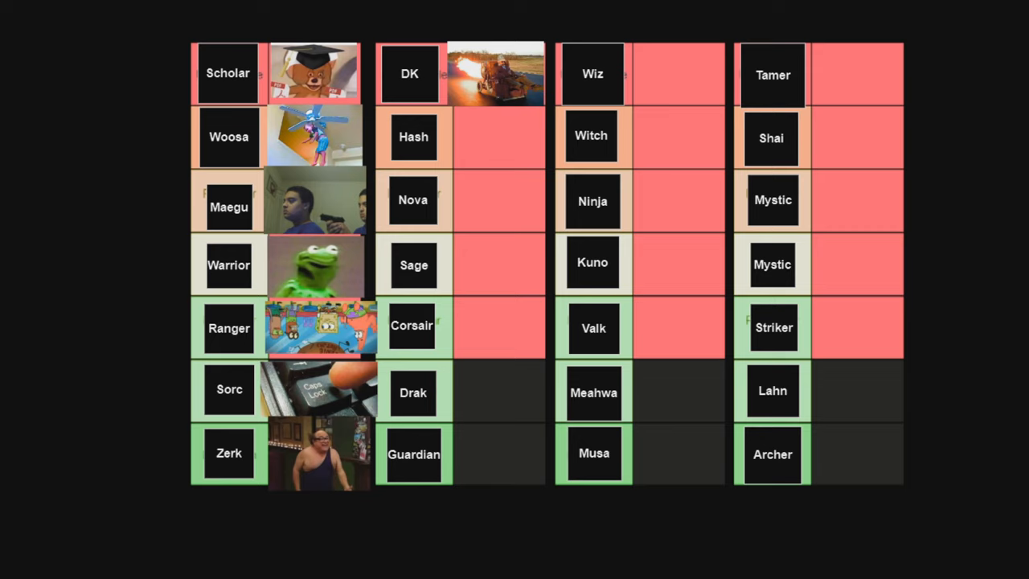
pyautogui.moveTo(87, 202)
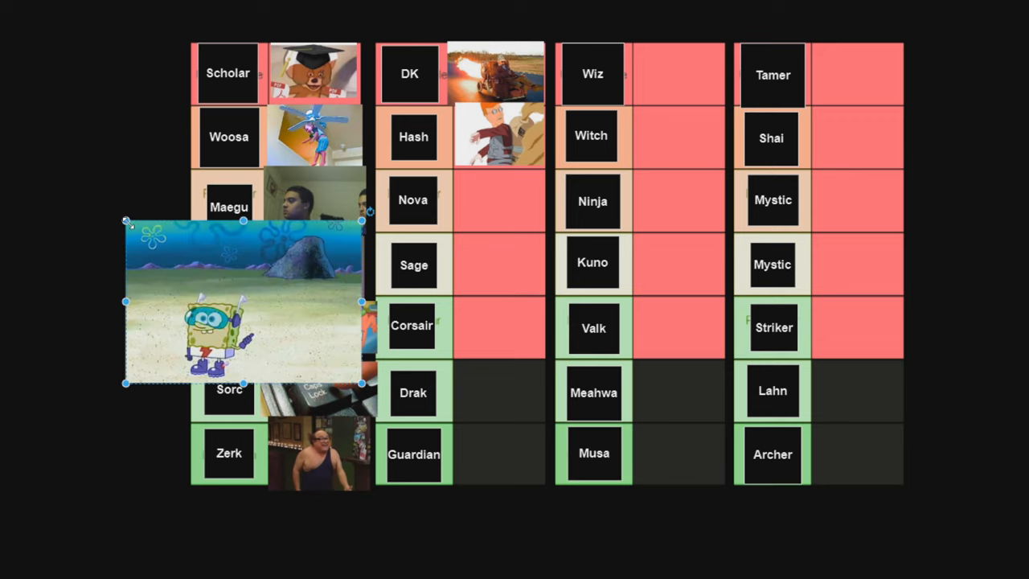
# - Move the snorkeling SpongeBob image to the second column and fit it beside Nova
pyautogui.moveTo(245, 302); pyautogui.dragTo(551, 217)
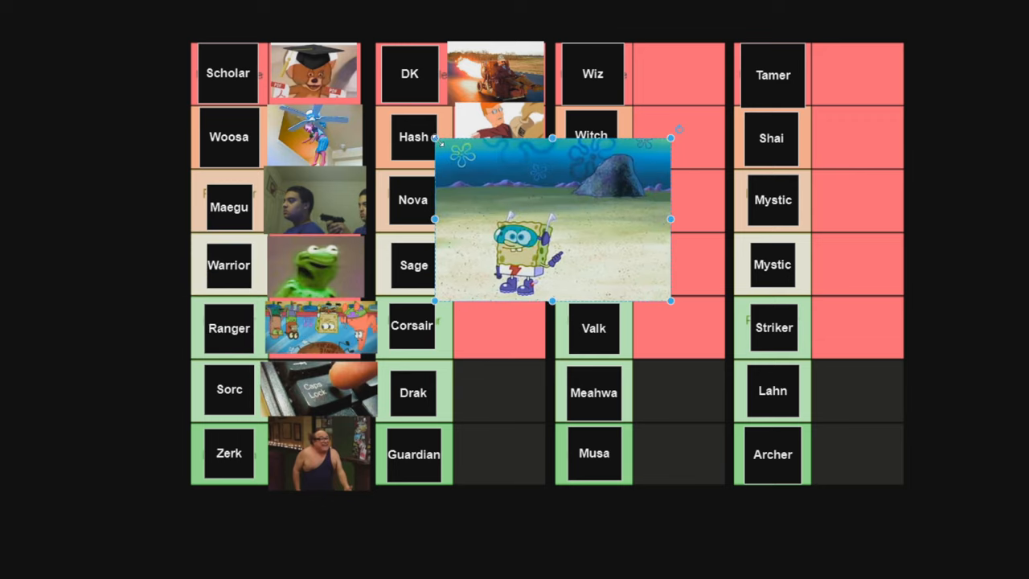
pyautogui.moveTo(554, 221); pyautogui.dragTo(519, 201)
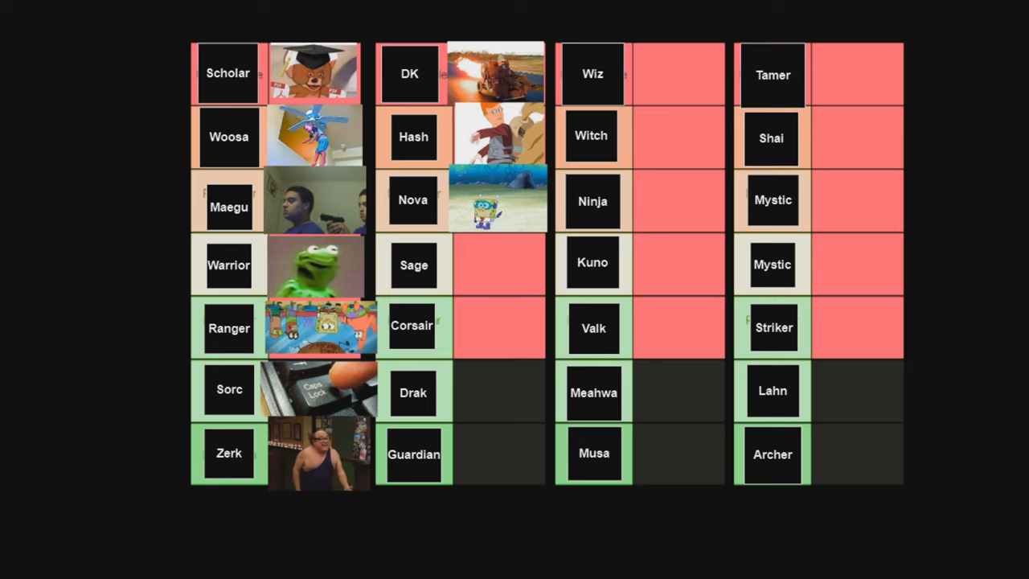
pyautogui.moveTo(455, 354)
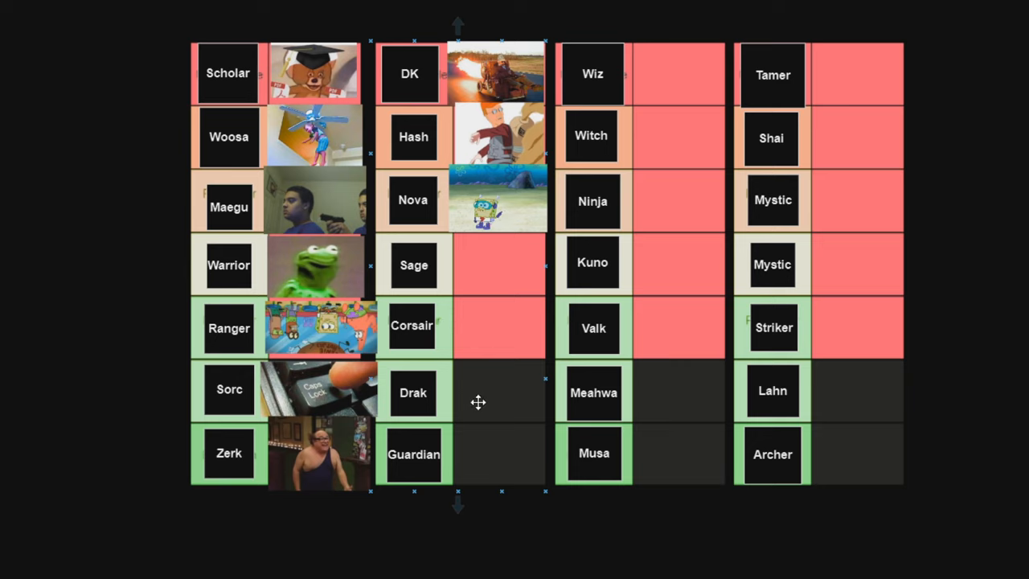
pyautogui.moveTo(143, 181)
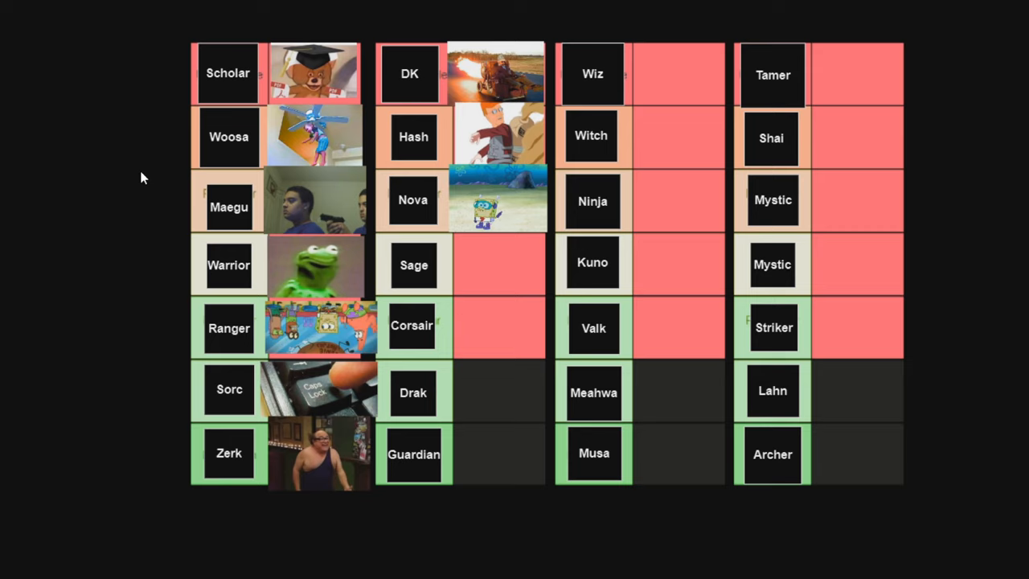
pyautogui.moveTo(94, 183)
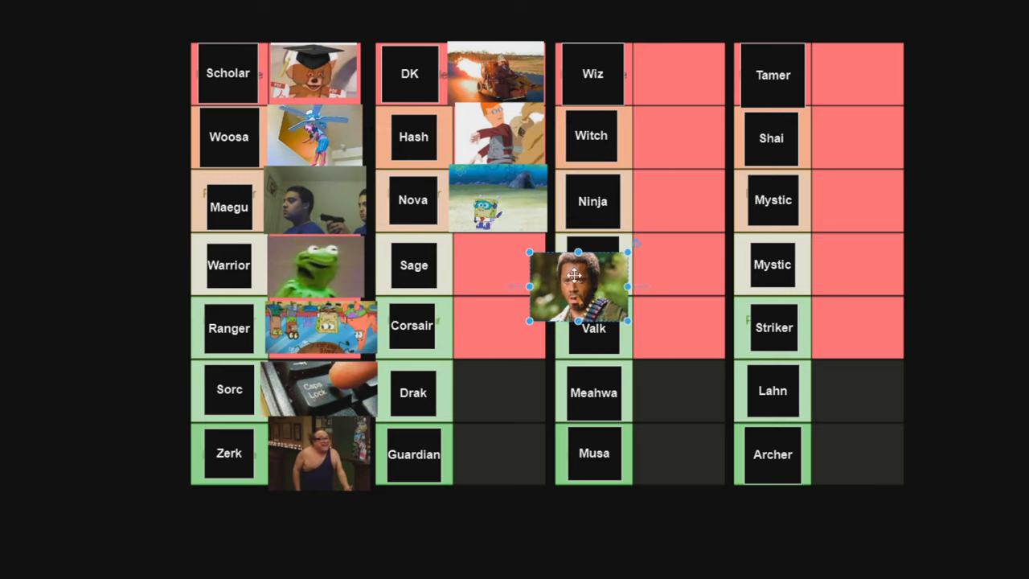
# - Drag the military-gear jungle photo into the cell right of Sage
pyautogui.moveTo(582, 285); pyautogui.dragTo(499, 265)
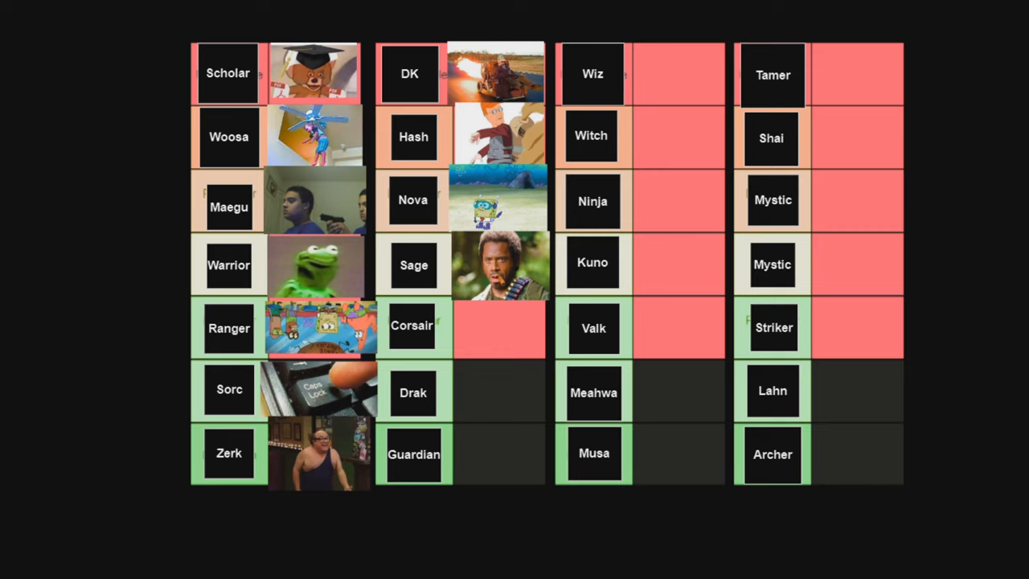
pyautogui.moveTo(100, 295)
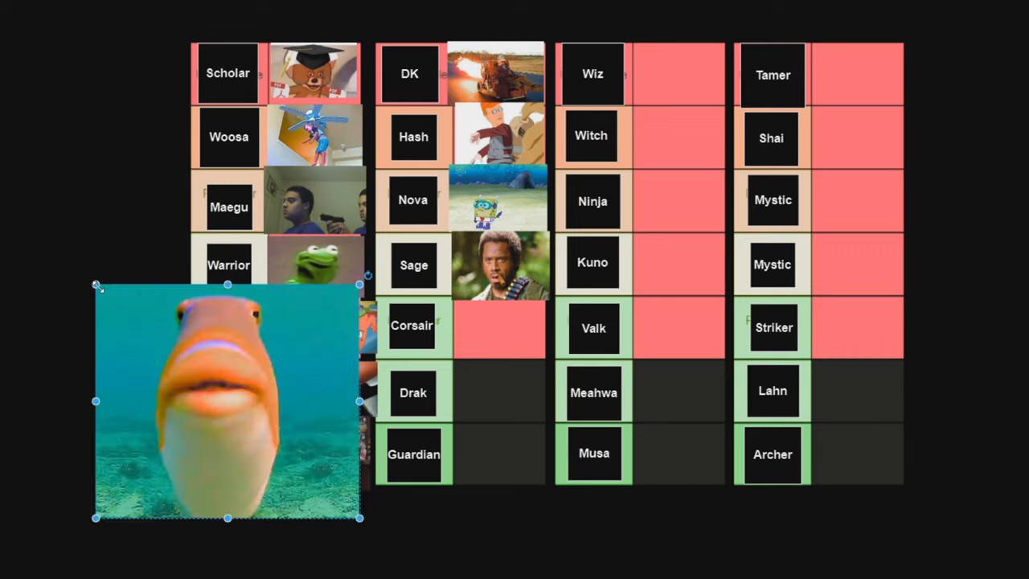
# - Shrink the fish close-up to cell size and move it beside Corsair
pyautogui.moveTo(227, 402); pyautogui.dragTo(287, 455)
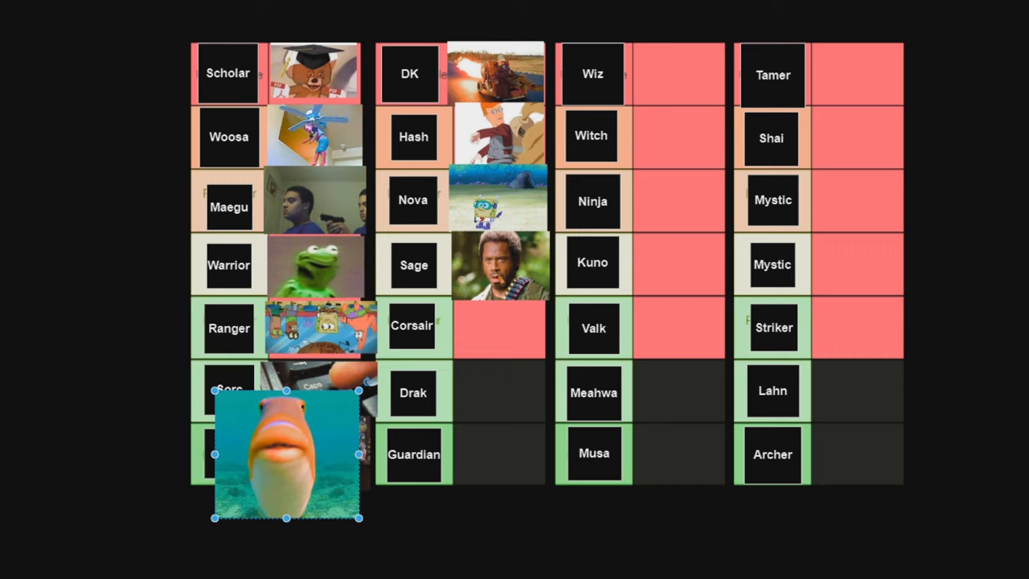
pyautogui.moveTo(286, 454); pyautogui.dragTo(499, 326)
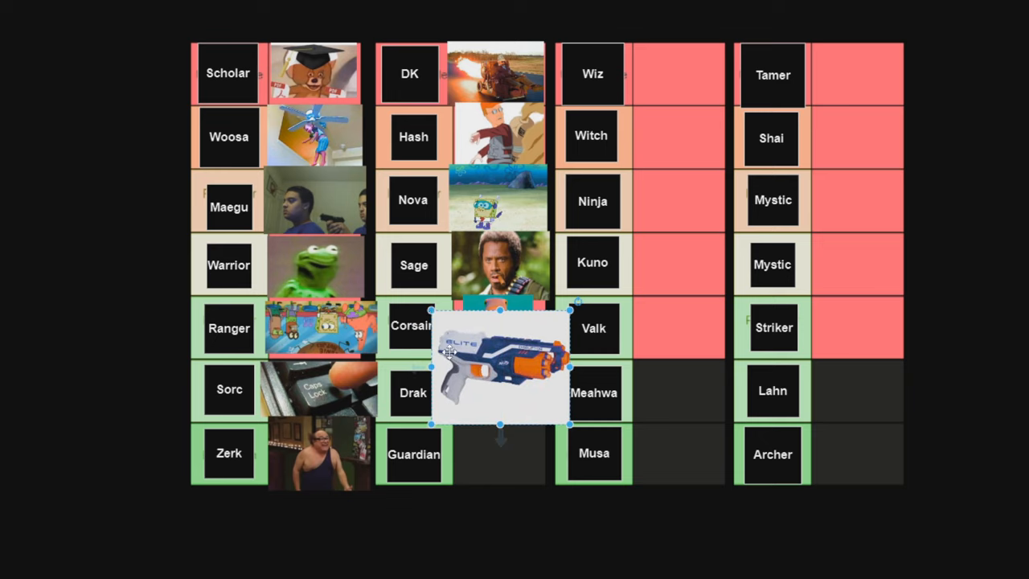
# - Shrink the toy foam blaster image and position it right of Drak
pyautogui.moveTo(500, 369); pyautogui.dragTo(529, 392)
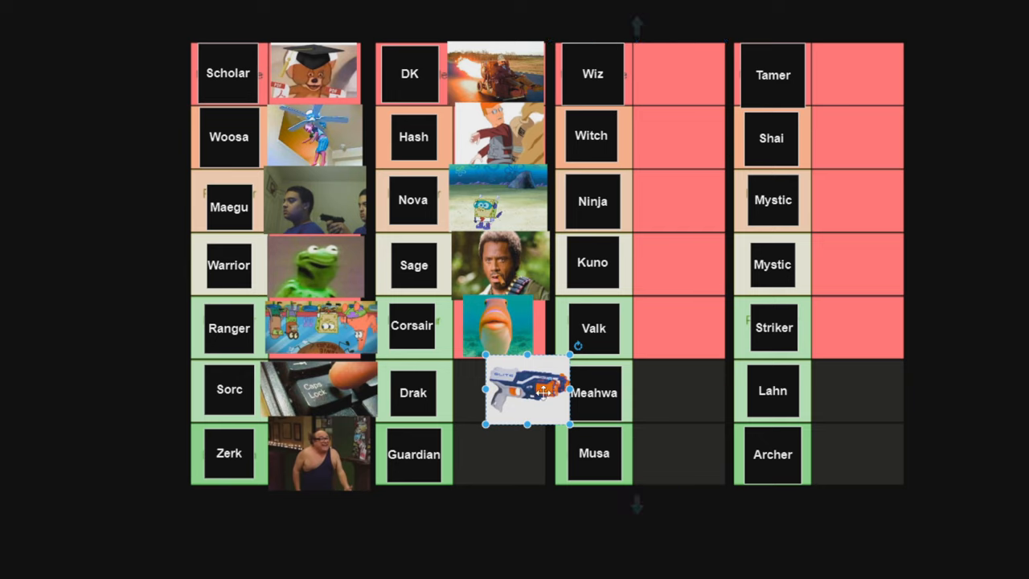
pyautogui.moveTo(528, 392); pyautogui.dragTo(496, 392)
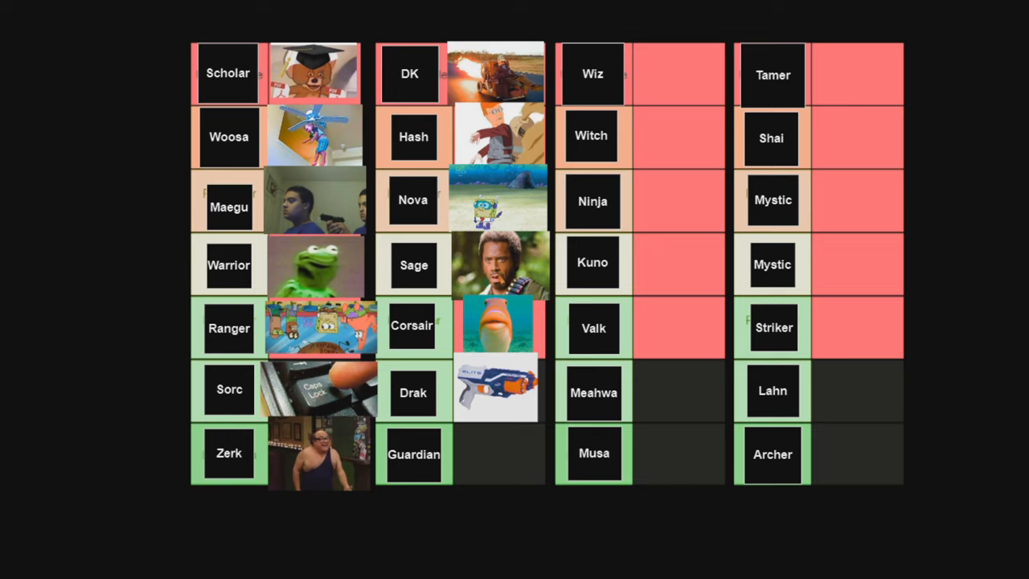
pyautogui.moveTo(48, 364)
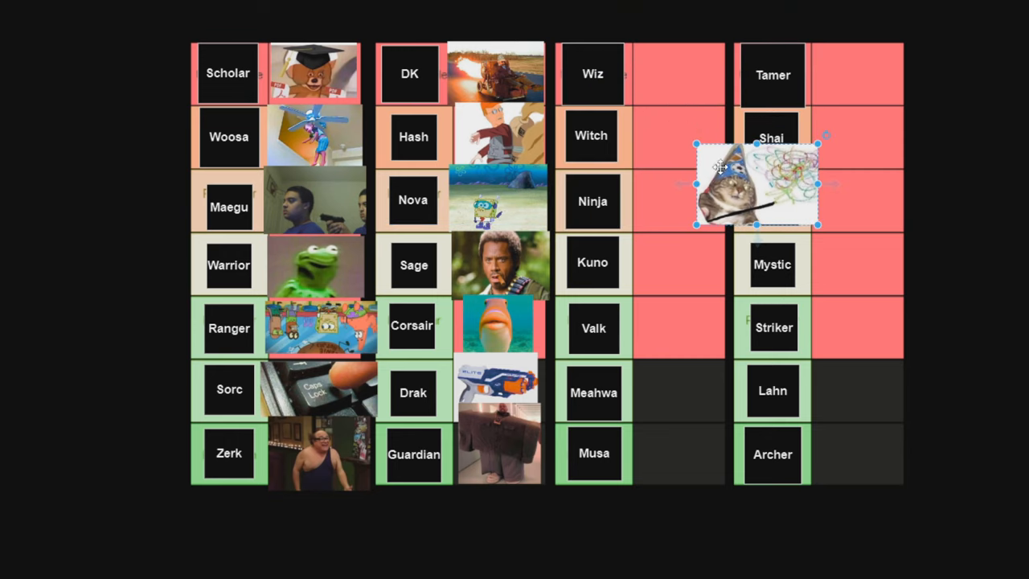
# - Place the wizard cat beside Wiz and shrink the portrait photo into the last column
pyautogui.moveTo(756, 181); pyautogui.dragTo(679, 74)
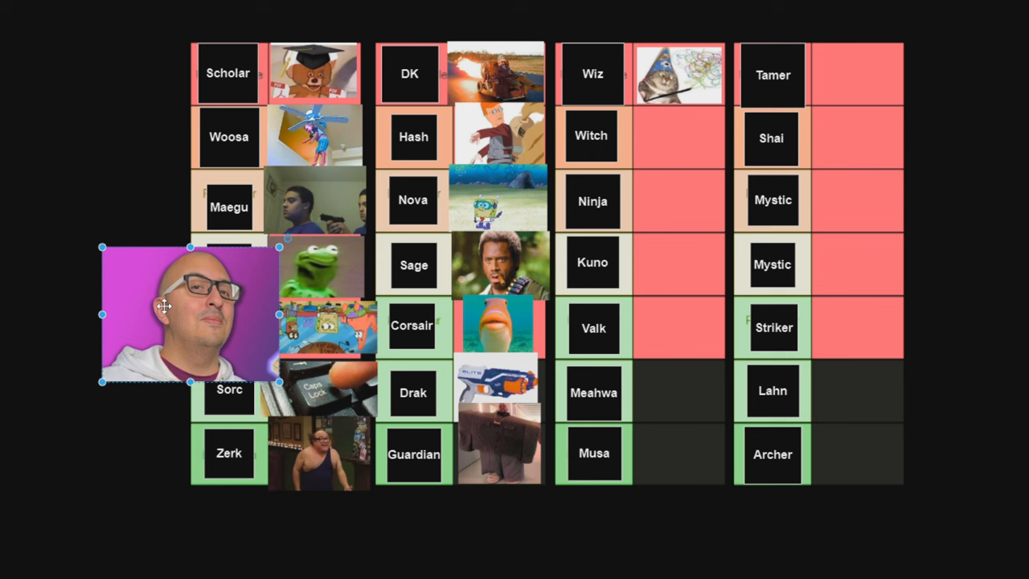
pyautogui.moveTo(185, 313); pyautogui.dragTo(735, 136)
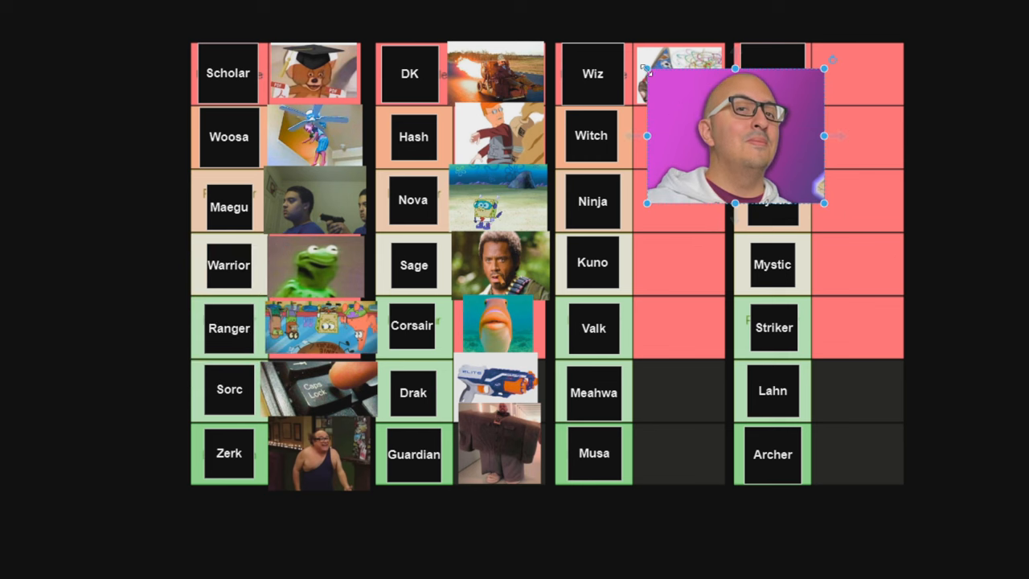
pyautogui.moveTo(733, 135); pyautogui.dragTo(682, 135)
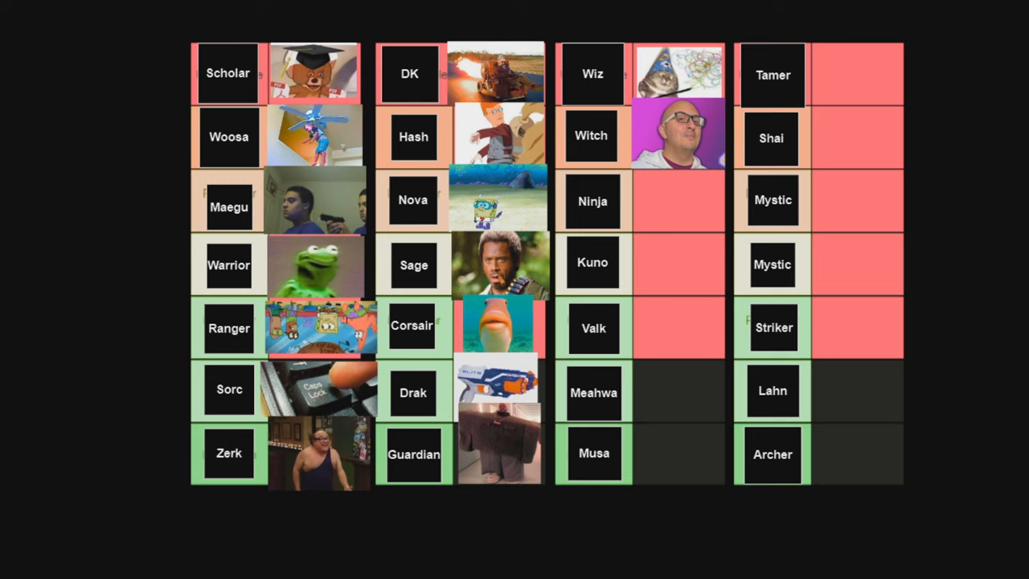
pyautogui.moveTo(163, 217)
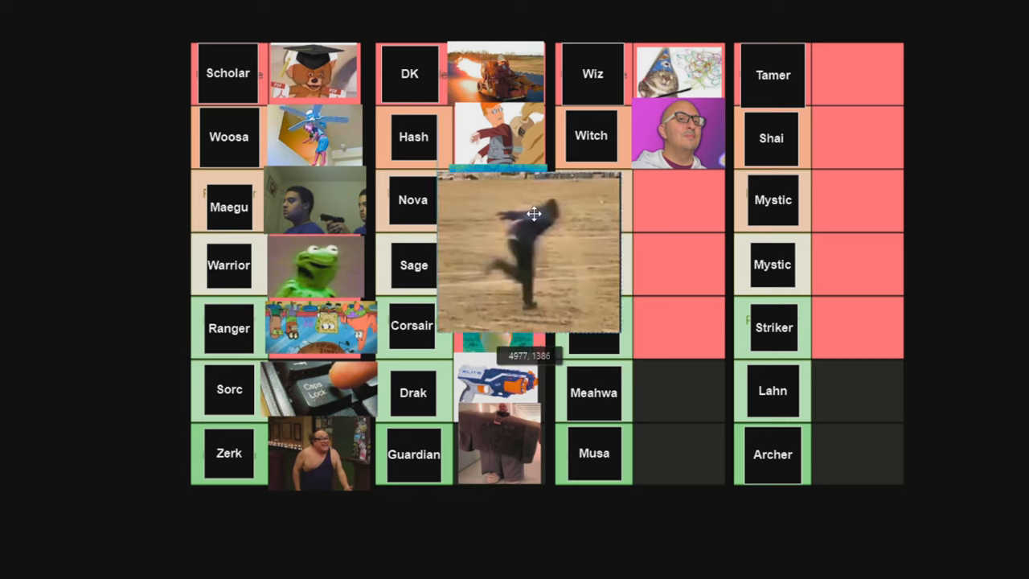
# - Fit the running-man desert photo into the Ninja cell
pyautogui.moveTo(531, 254); pyautogui.dragTo(715, 201)
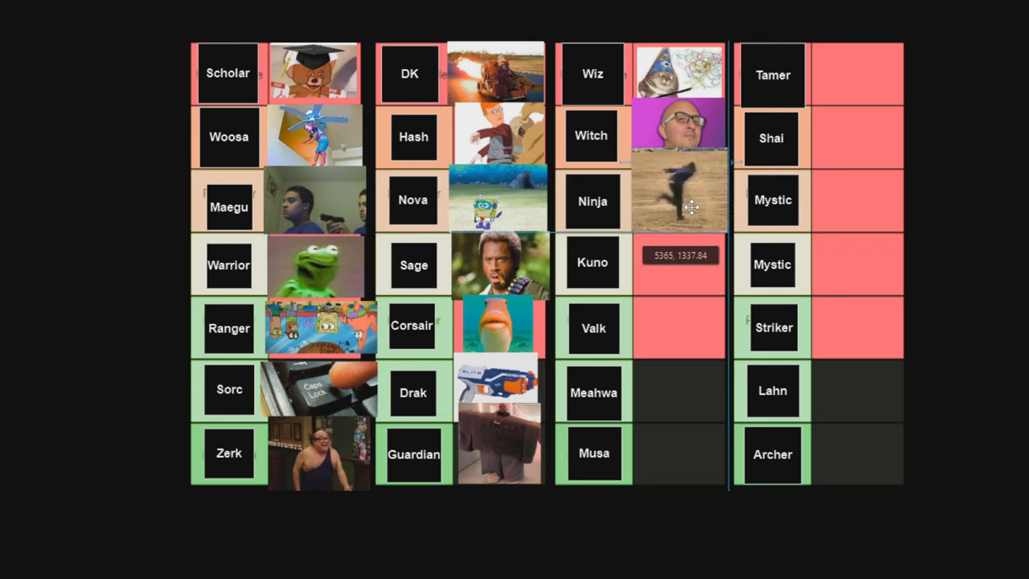
pyautogui.click(681, 199)
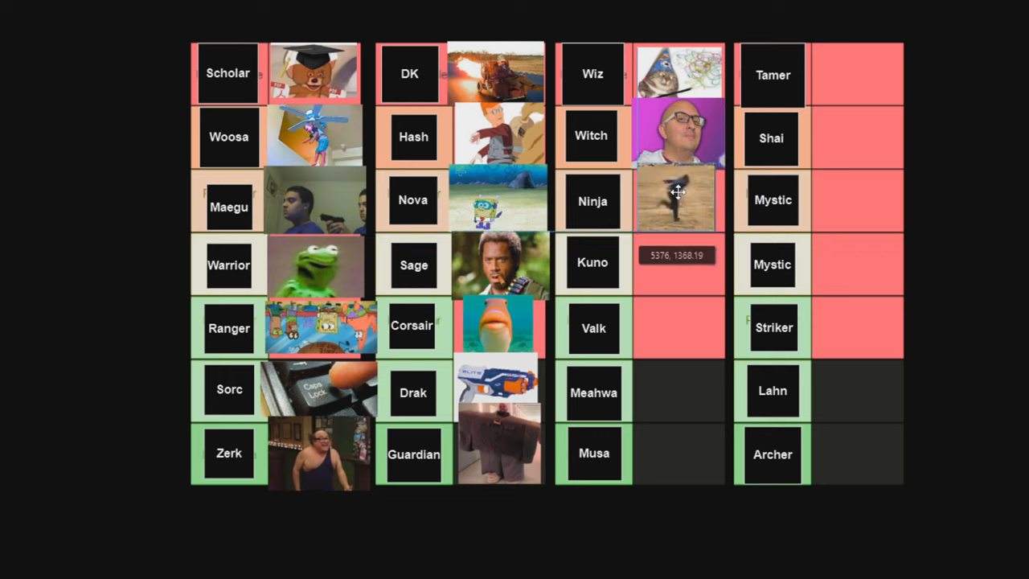
pyautogui.click(678, 197)
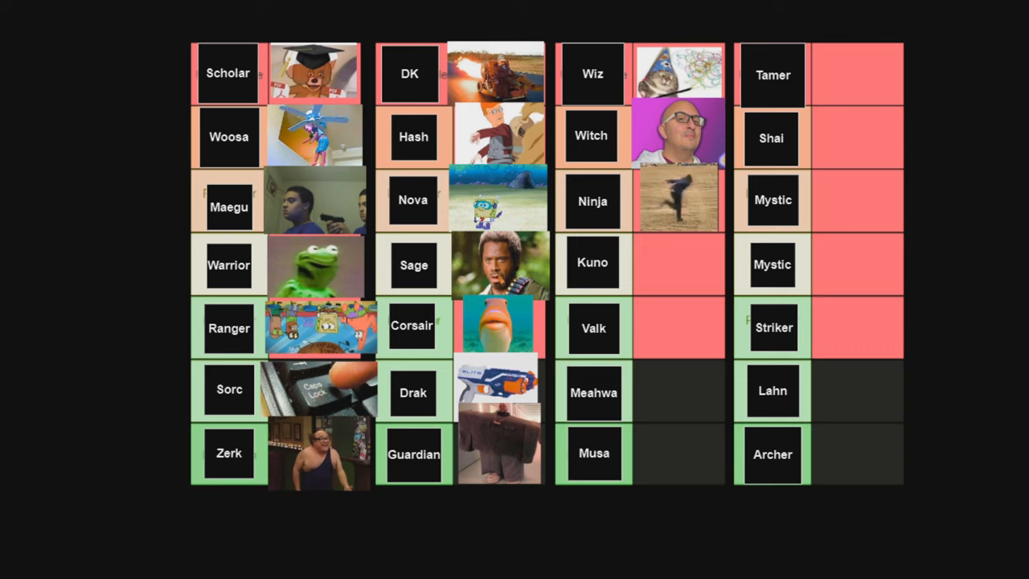
pyautogui.moveTo(54, 223)
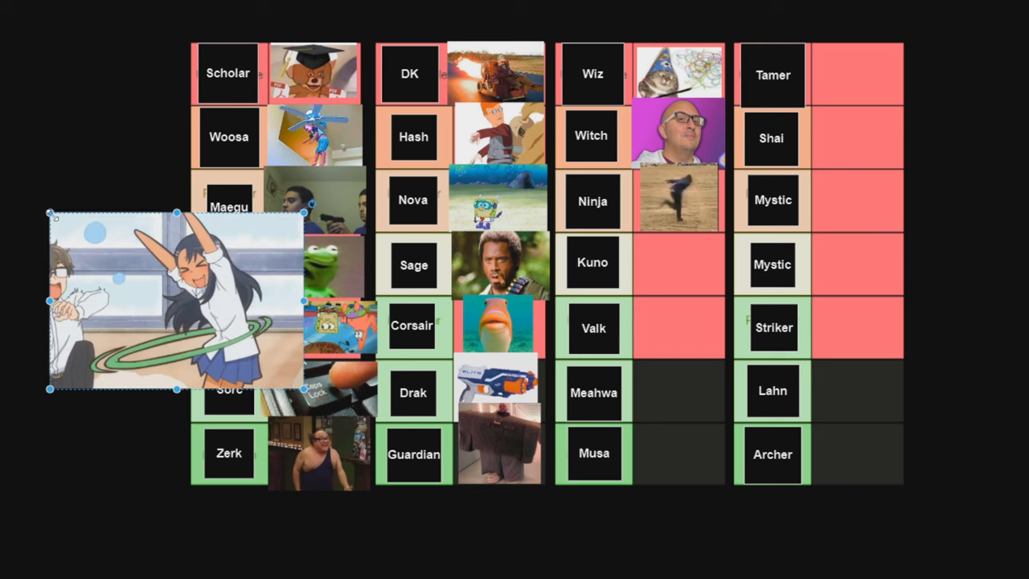
# - Move the anime hula-hoop image onto Kuno's row and shrink it to fit
pyautogui.moveTo(177, 302); pyautogui.dragTo(699, 233)
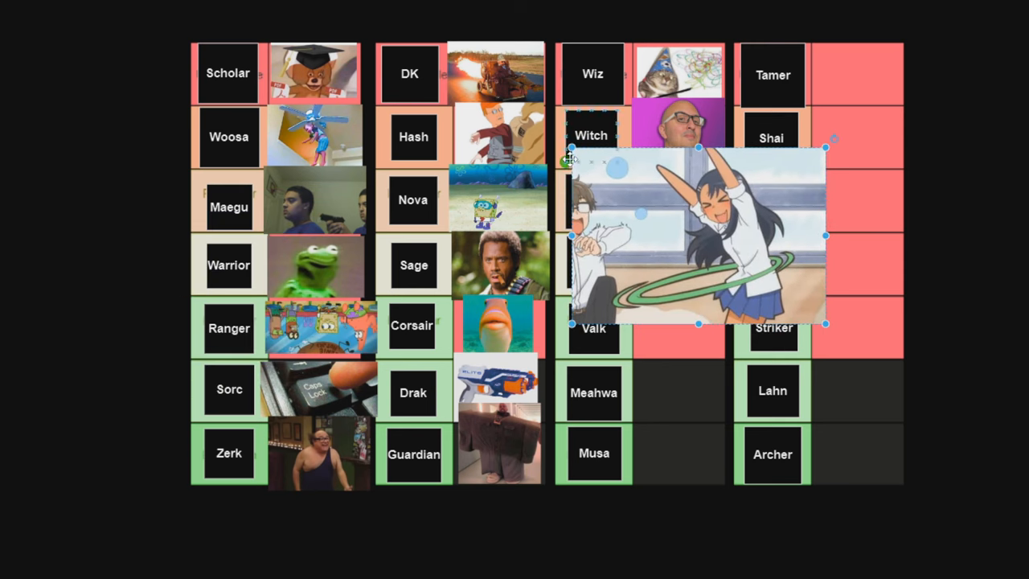
pyautogui.moveTo(699, 233); pyautogui.dragTo(780, 301)
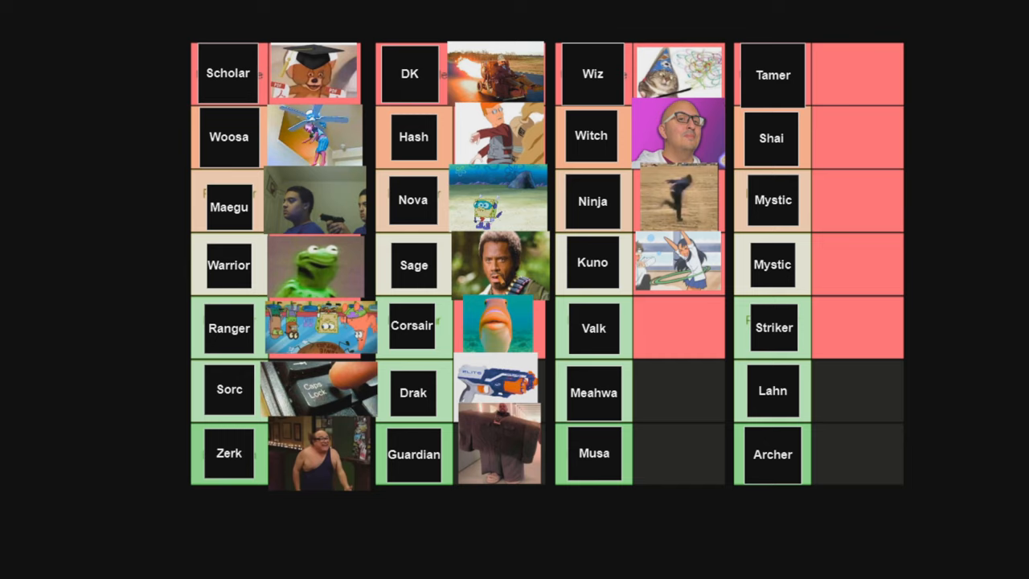
pyautogui.moveTo(30, 188)
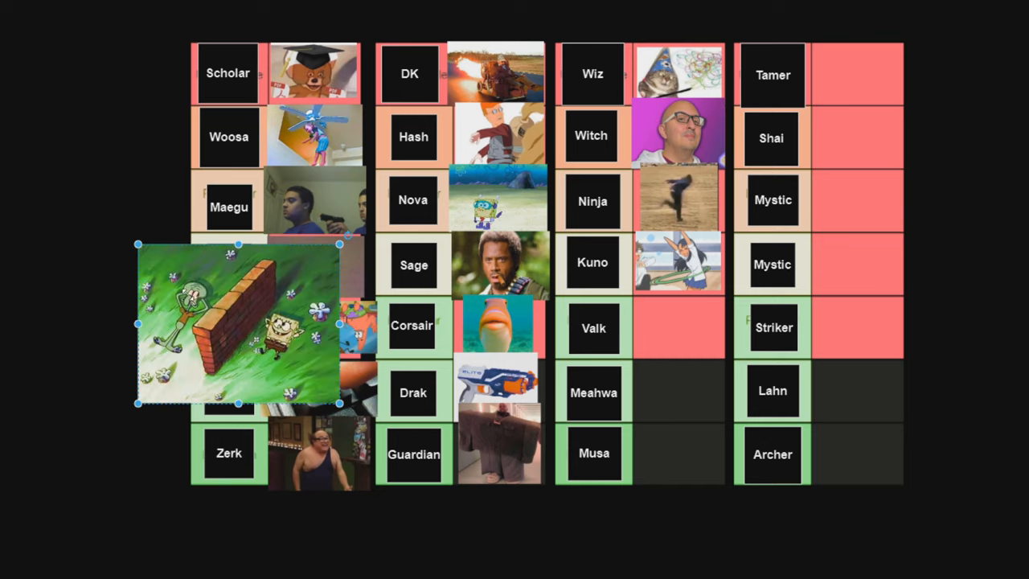
# - Move the SpongeBob brick-wall image into Valk's row, shrunk to fit the cell
pyautogui.moveTo(233, 322); pyautogui.dragTo(703, 273)
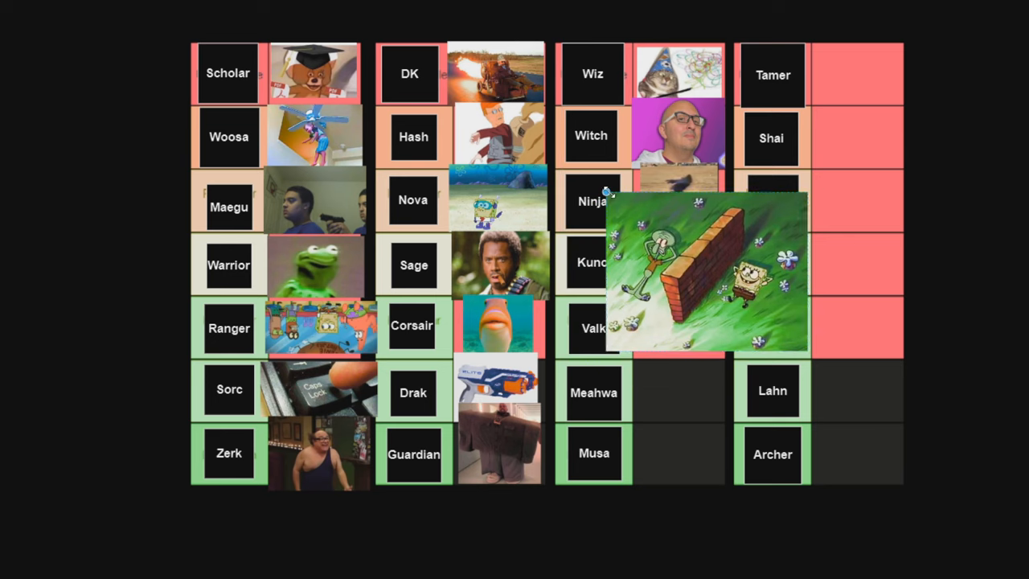
pyautogui.moveTo(707, 277); pyautogui.dragTo(687, 327)
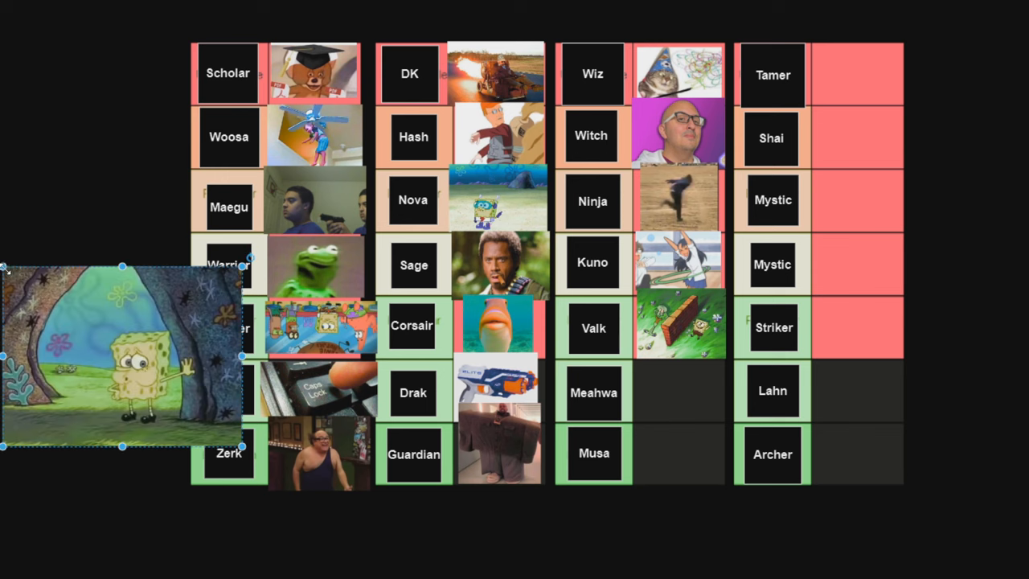
# - Place the SpongeBob cave image in the cell beside the Meahwa tile
pyautogui.moveTo(120, 350); pyautogui.dragTo(756, 345)
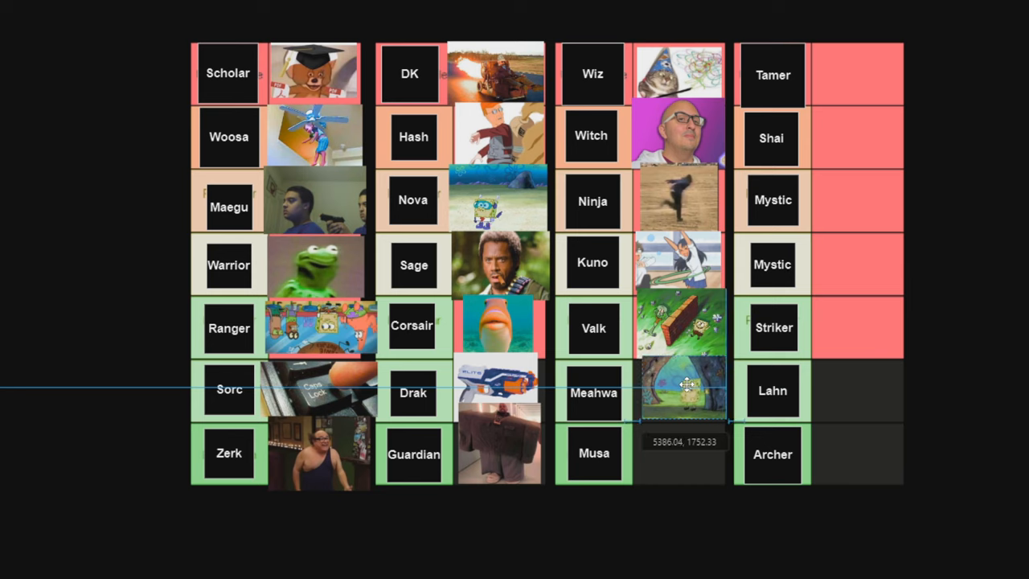
pyautogui.click(684, 390)
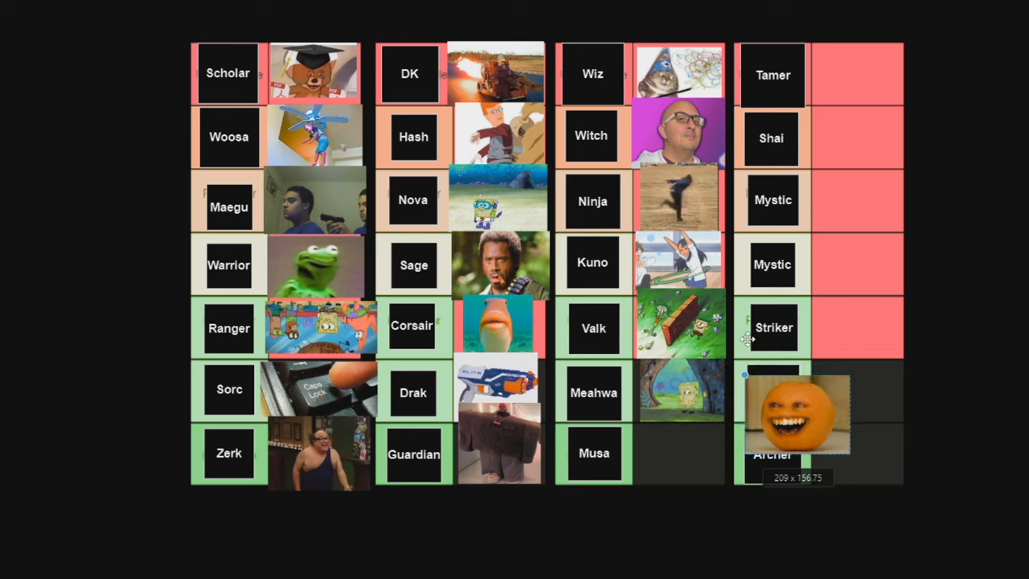
# - Fit the orange-face image into Musa's cell and shrink the boy-with-cross meme beside Tamer
pyautogui.moveTo(796, 410); pyautogui.dragTo(679, 446)
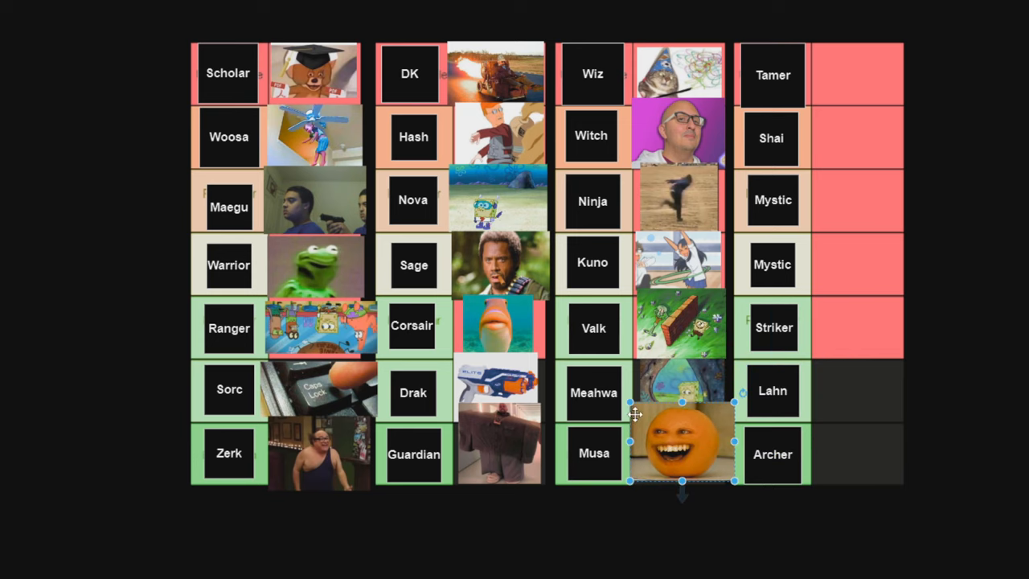
pyautogui.moveTo(680, 439); pyautogui.dragTo(688, 456)
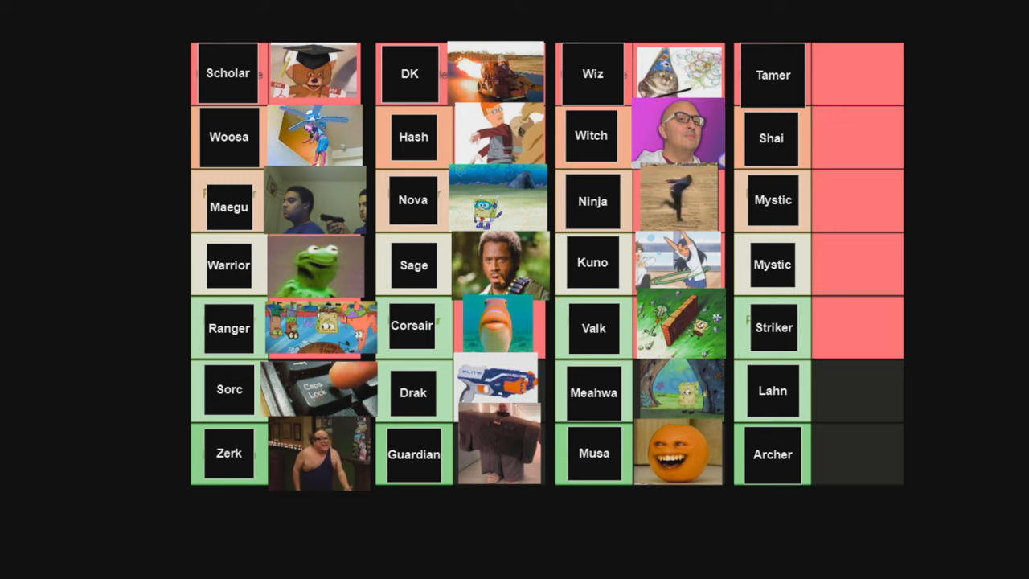
pyautogui.moveTo(863, 80)
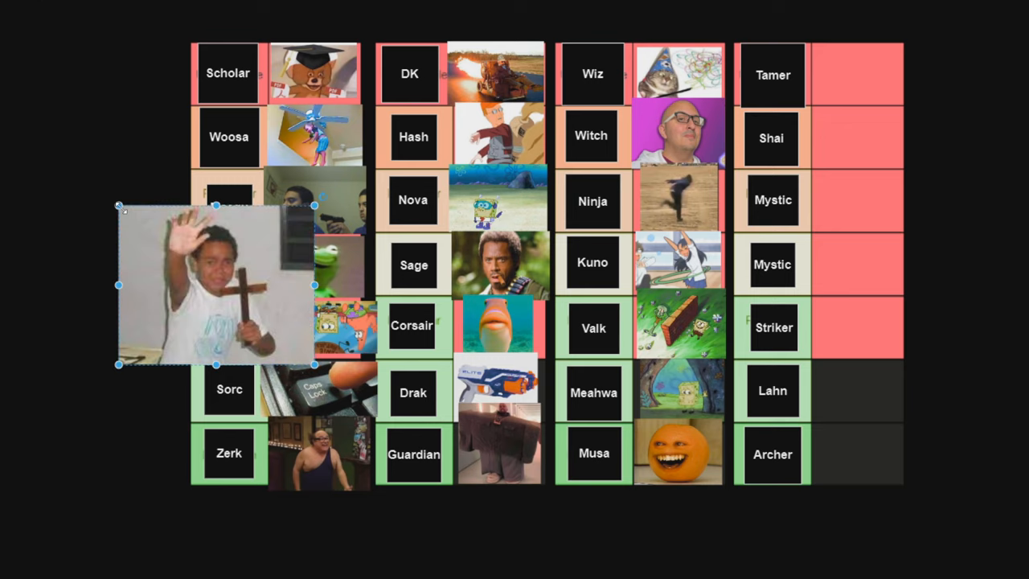
pyautogui.moveTo(207, 285); pyautogui.dragTo(921, 137)
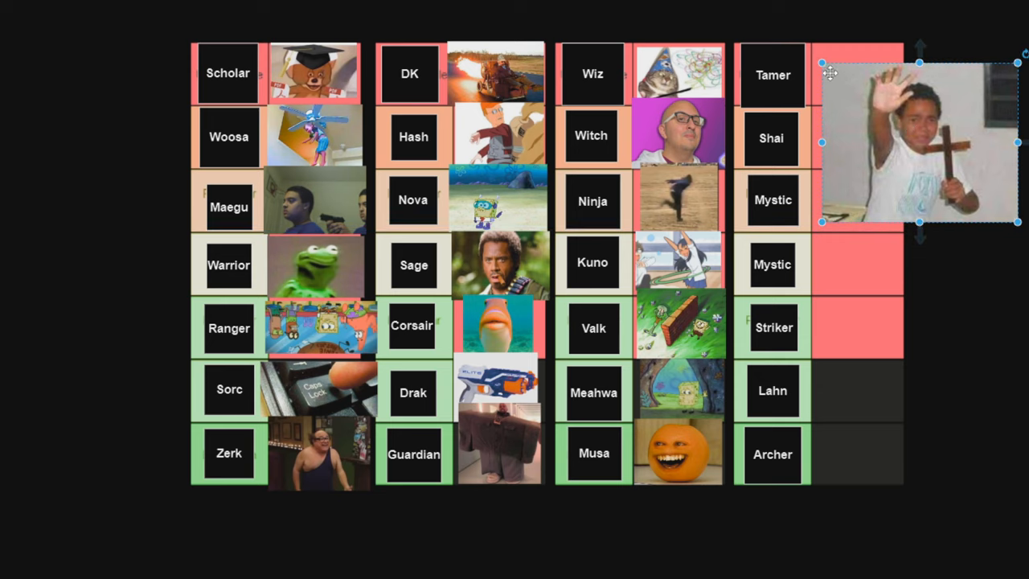
pyautogui.moveTo(917, 137); pyautogui.dragTo(868, 76)
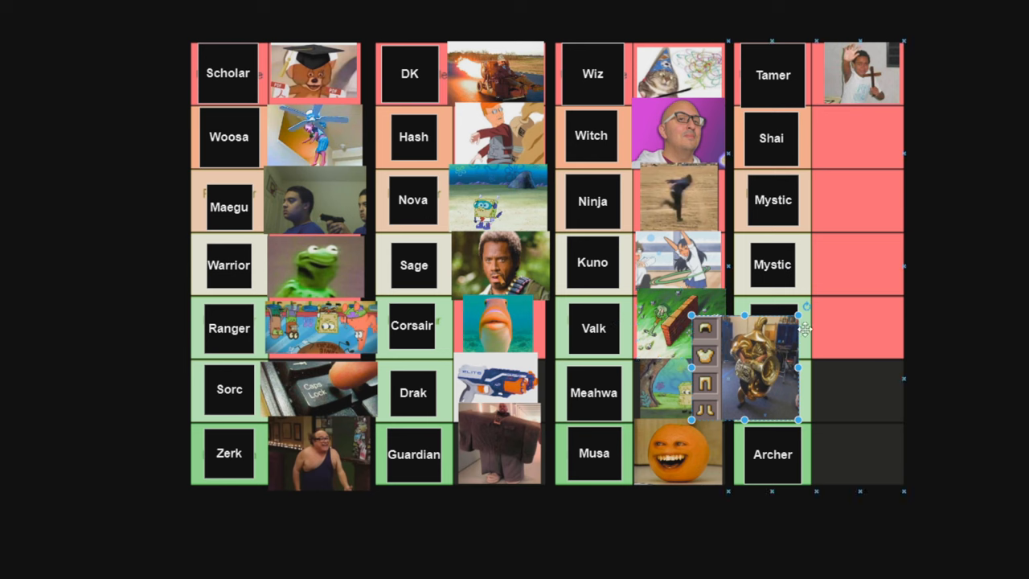
# - Place the golden armor statue image in the empty cell right of Shai
pyautogui.moveTo(756, 370); pyautogui.dragTo(880, 137)
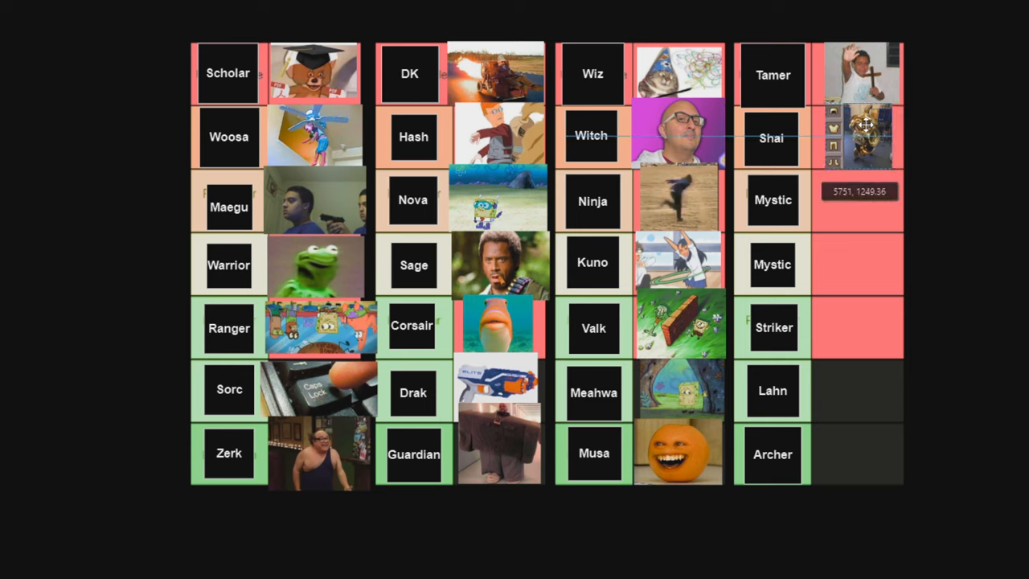
pyautogui.click(859, 136)
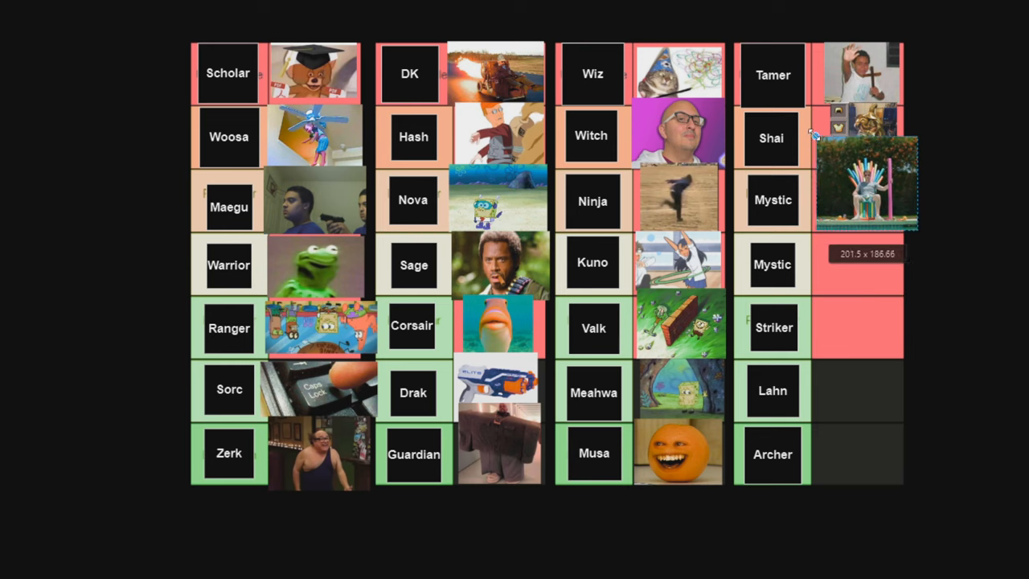
# - Move the fan-backed throne photo beside the first Mystic tile and resize it to fill
pyautogui.moveTo(865, 185); pyautogui.dragTo(857, 200)
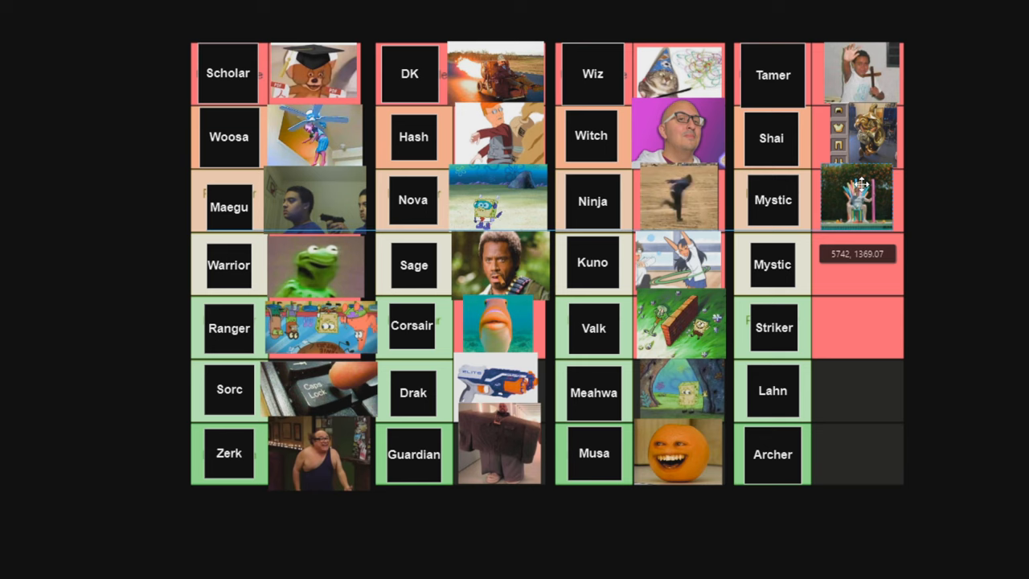
pyautogui.click(858, 200)
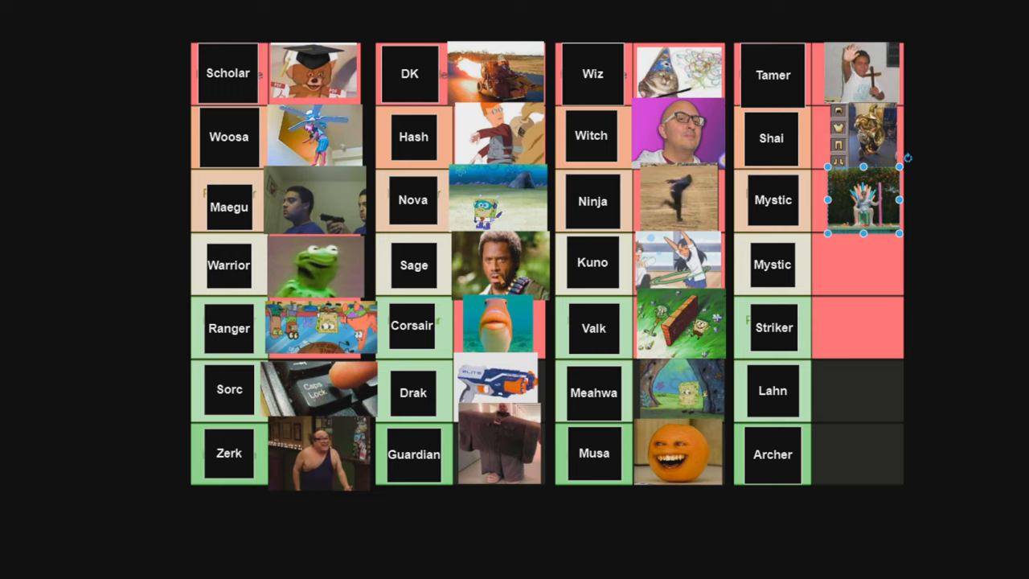
pyautogui.moveTo(860, 199); pyautogui.dragTo(225, 441)
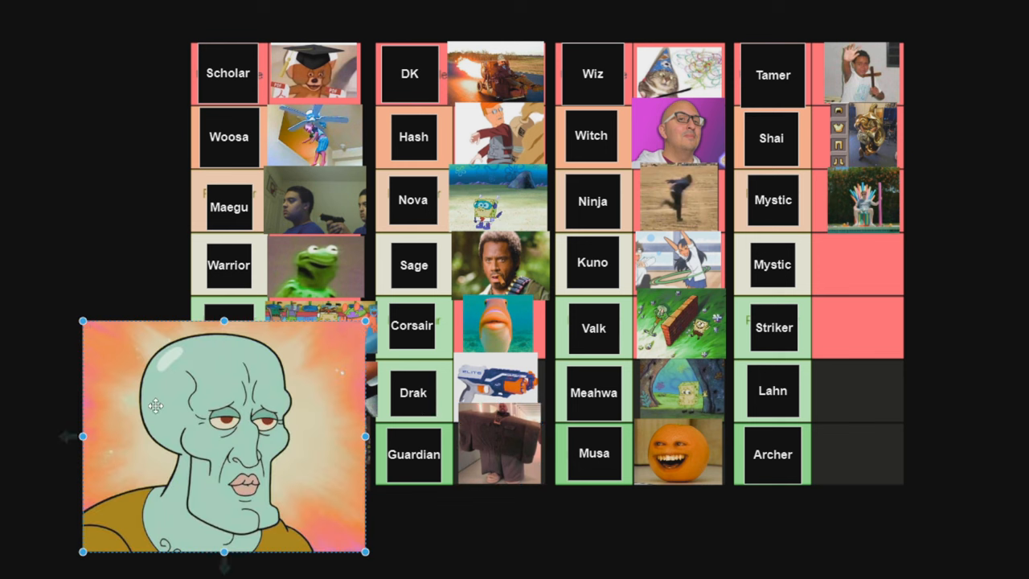
# - Move the handsome Squidward image into the Striker cell
pyautogui.moveTo(225, 438); pyautogui.dragTo(893, 274)
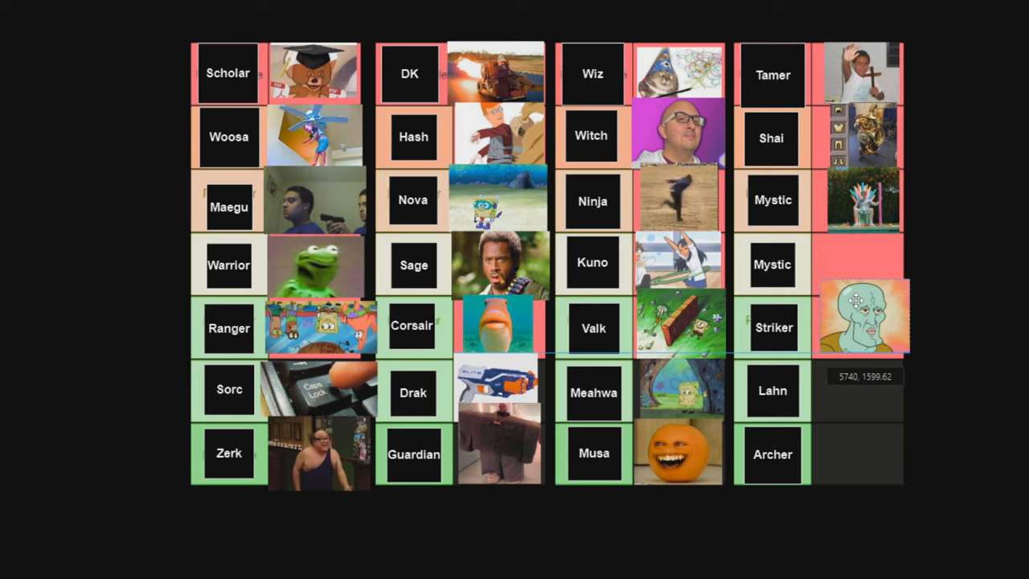
pyautogui.click(861, 313)
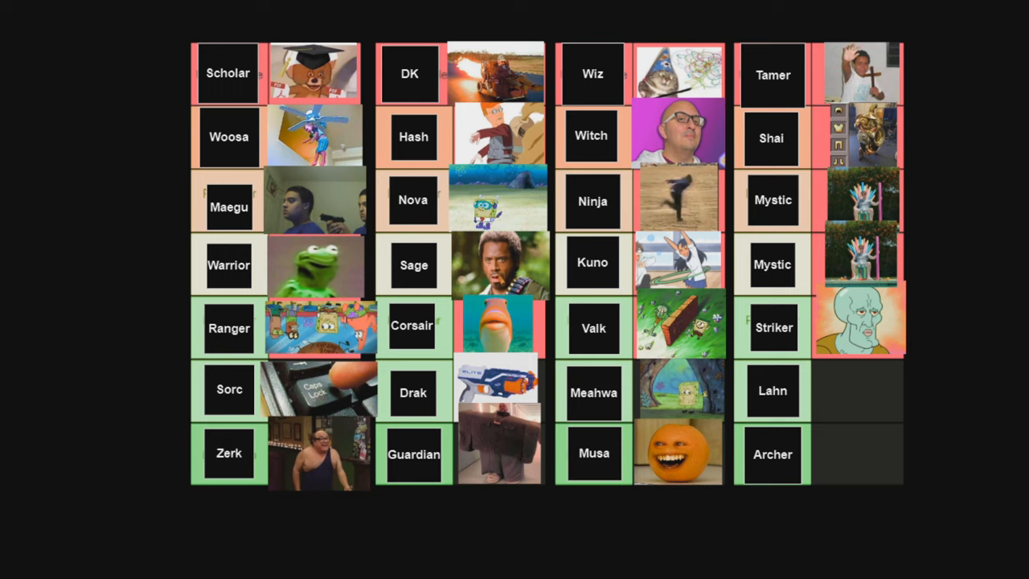
pyautogui.moveTo(135, 309)
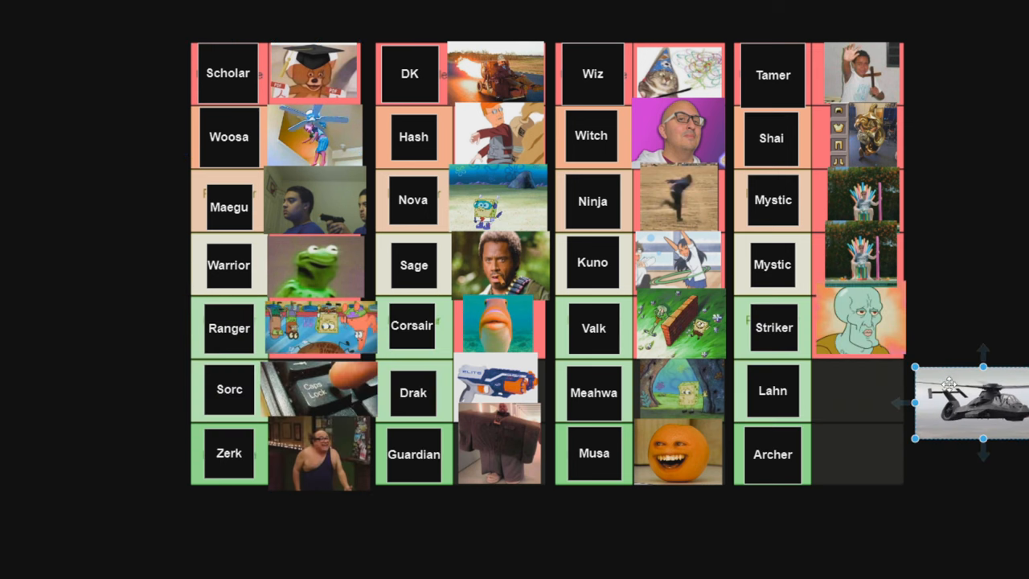
# - Move the stealth helicopter photo into the Lahn cell
pyautogui.moveTo(961, 398); pyautogui.dragTo(877, 394)
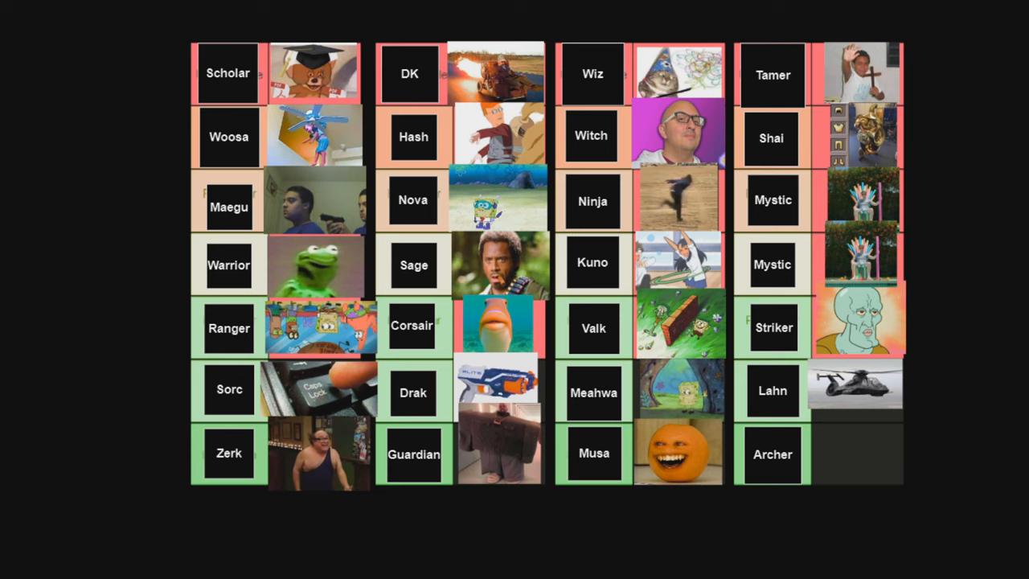
pyautogui.moveTo(56, 286)
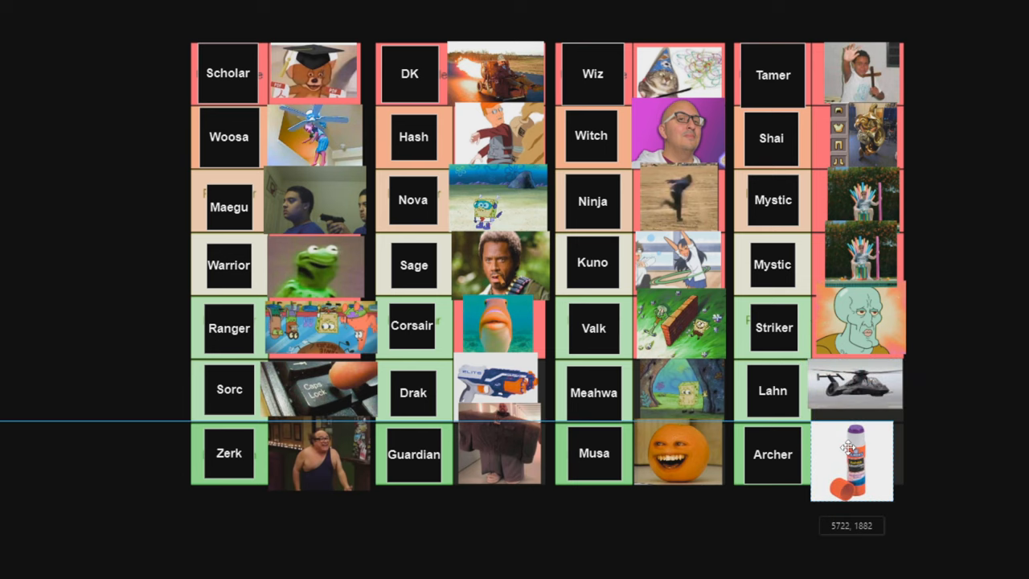
# - Place the glue stick photo beside Archer and shrink it to fit that cell
pyautogui.click(851, 450)
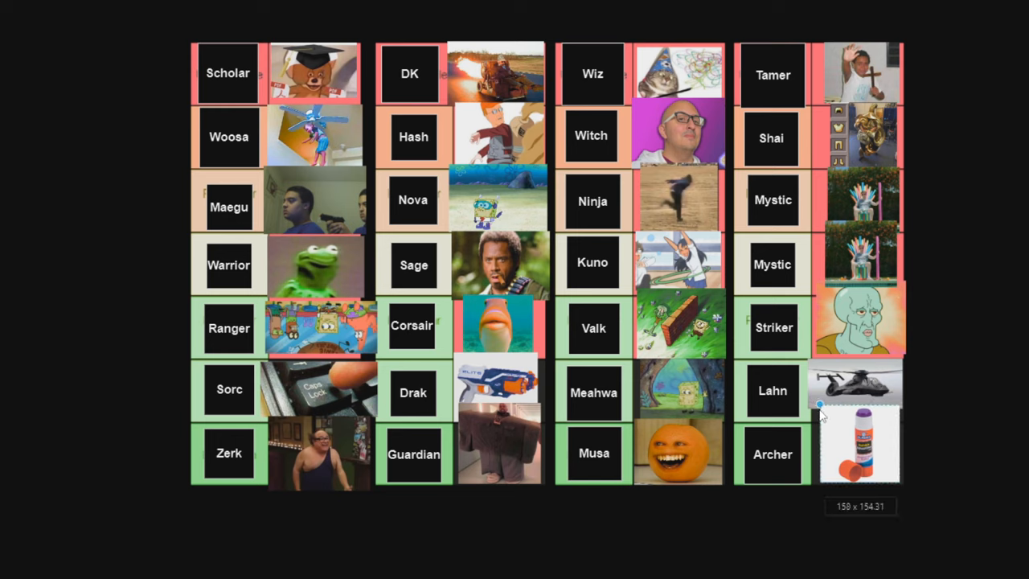
pyautogui.click(861, 447)
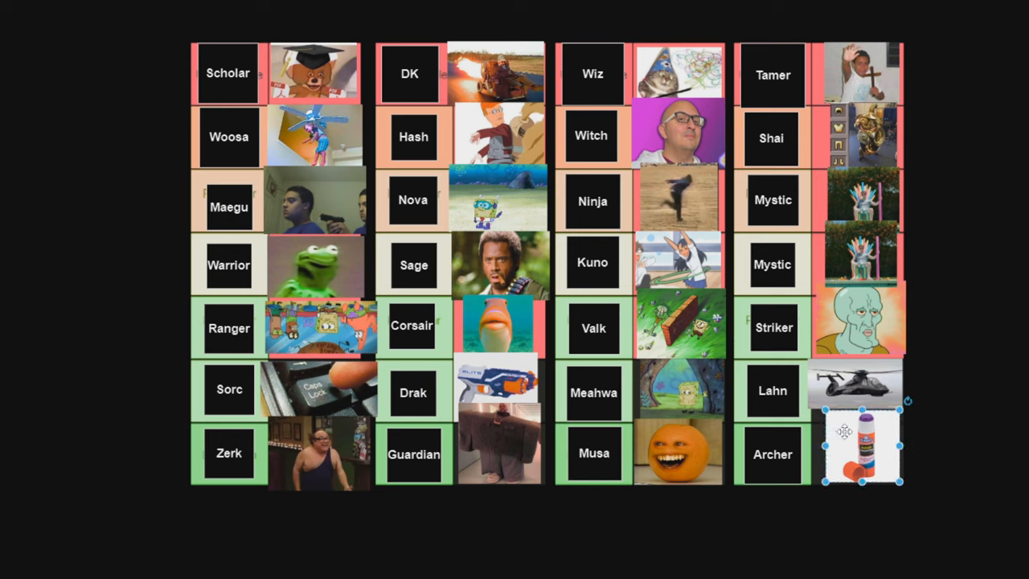